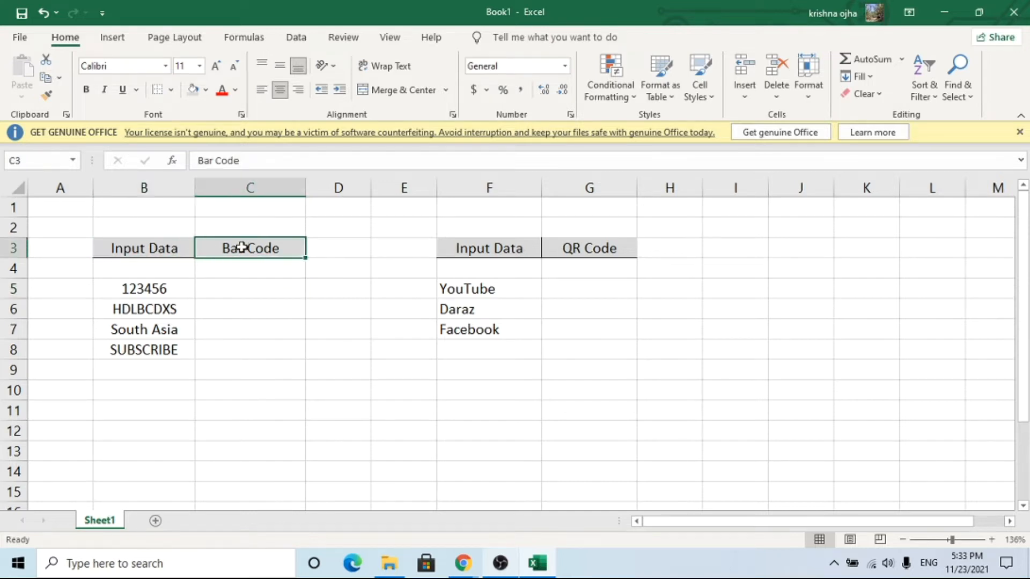
Format the input cells B5:B8 (123456 to SUBSCRIBE) as Text via Format Cells.
{"action": "left_click", "coordinate": [589, 248]}
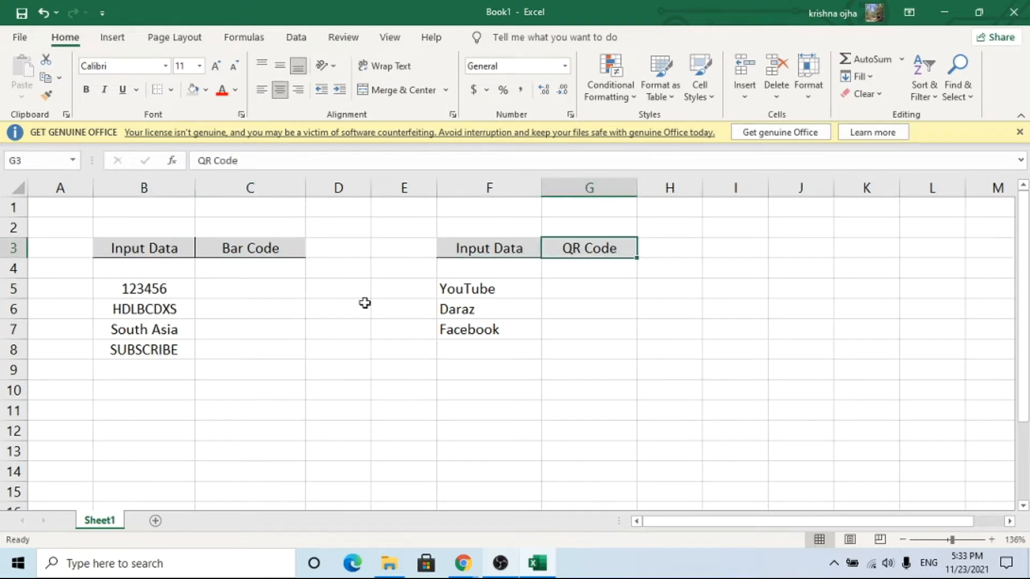
{"action": "left_click", "coordinate": [143, 329]}
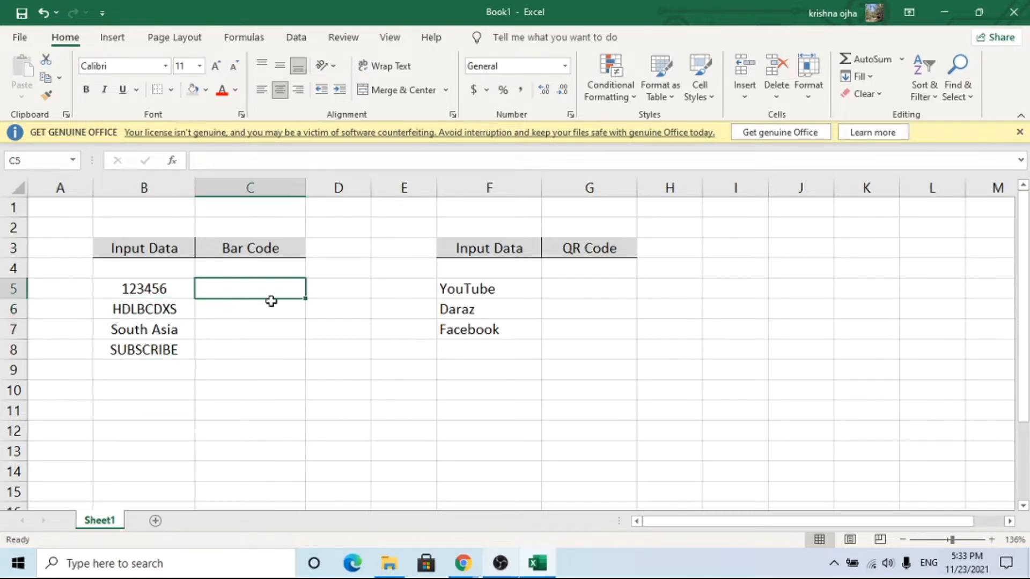
{"action": "mouse_move", "coordinate": [239, 240]}
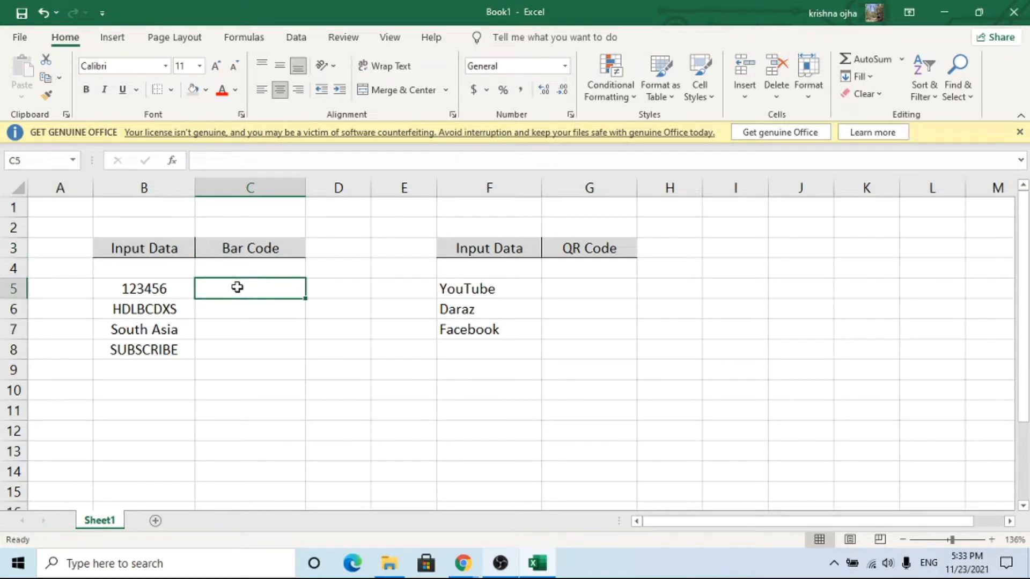
{"action": "left_click", "coordinate": [142, 289]}
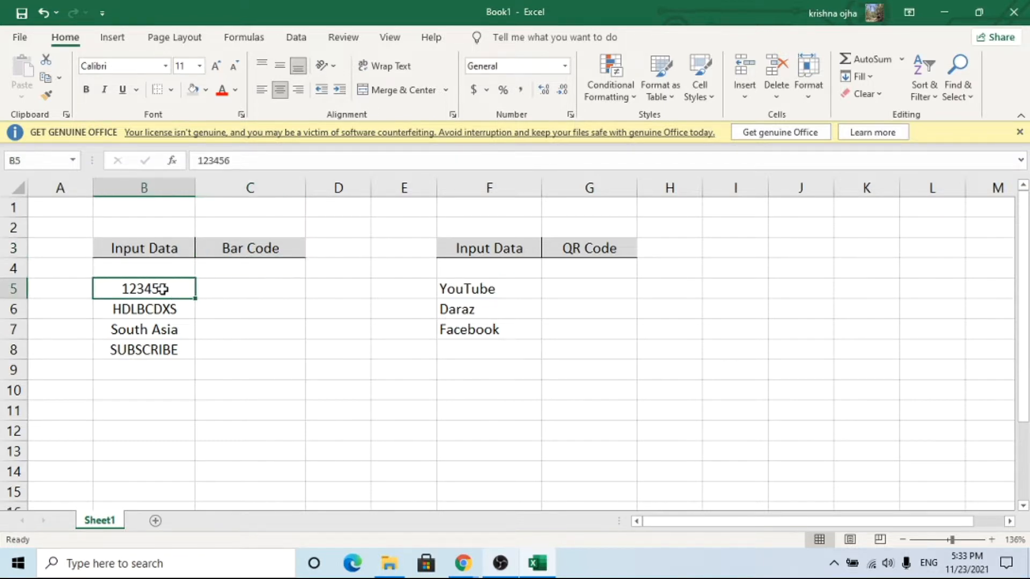
{"action": "left_click_drag", "start_coordinate": [143, 289], "coordinate": [144, 350]}
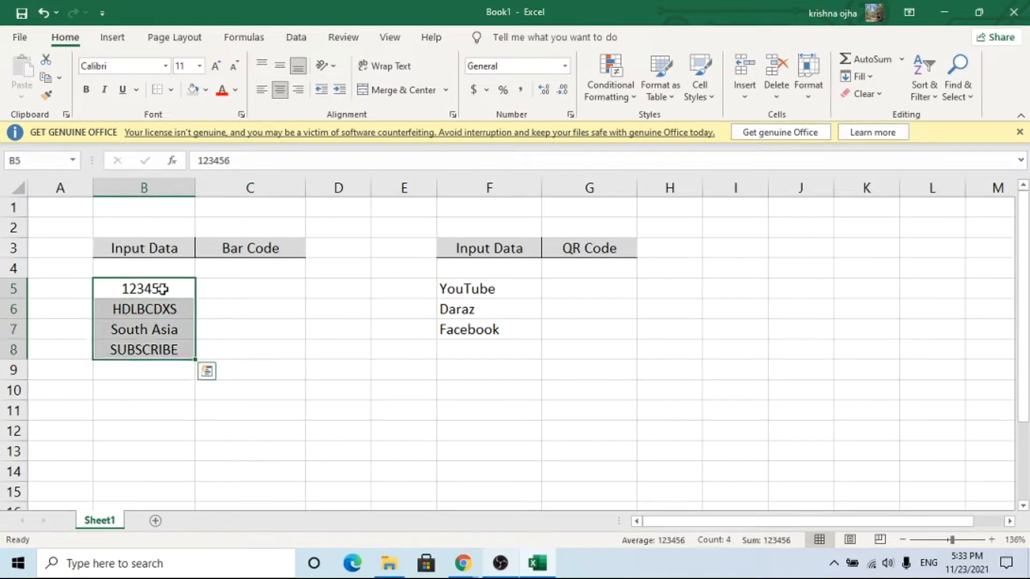
{"action": "key", "text": "ctrl+1"}
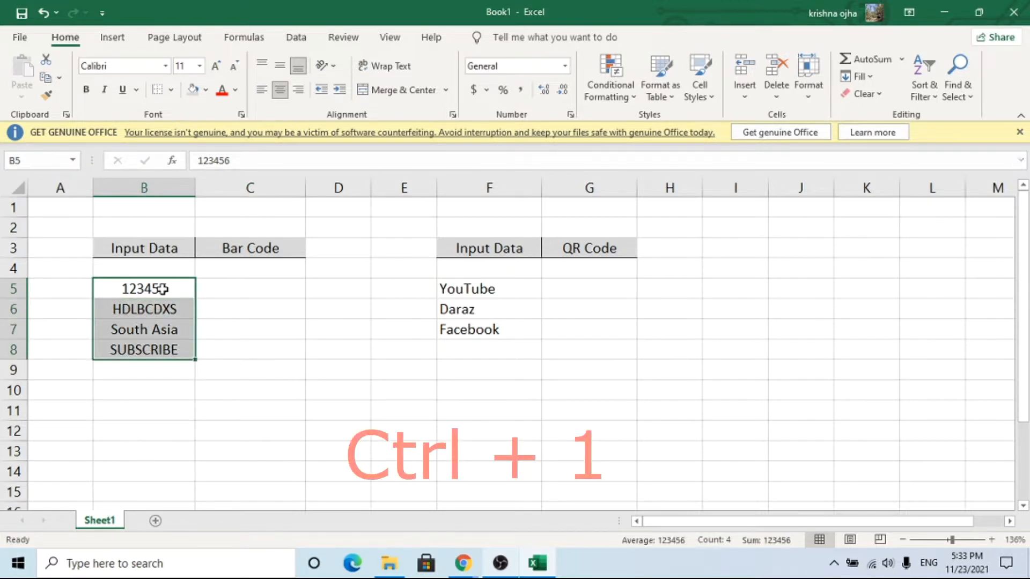
{"action": "key", "text": "ctrl+1"}
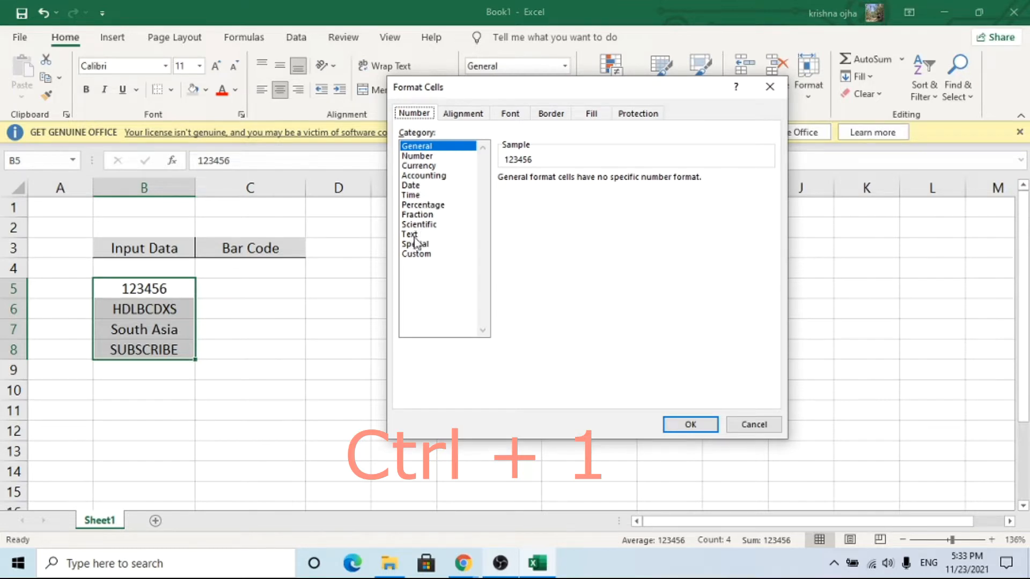
{"action": "left_click", "coordinate": [410, 234]}
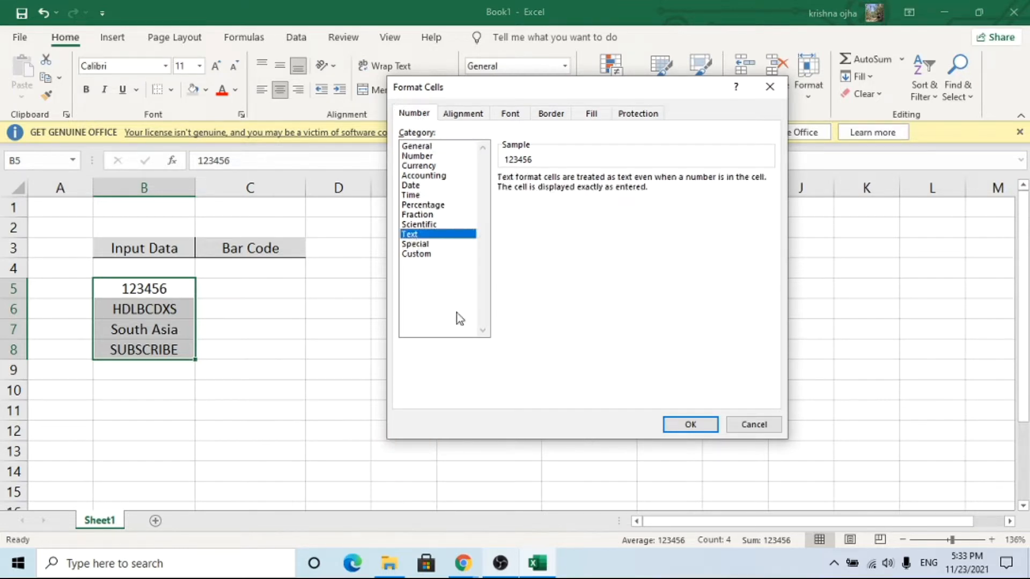
{"action": "left_click", "coordinate": [689, 425]}
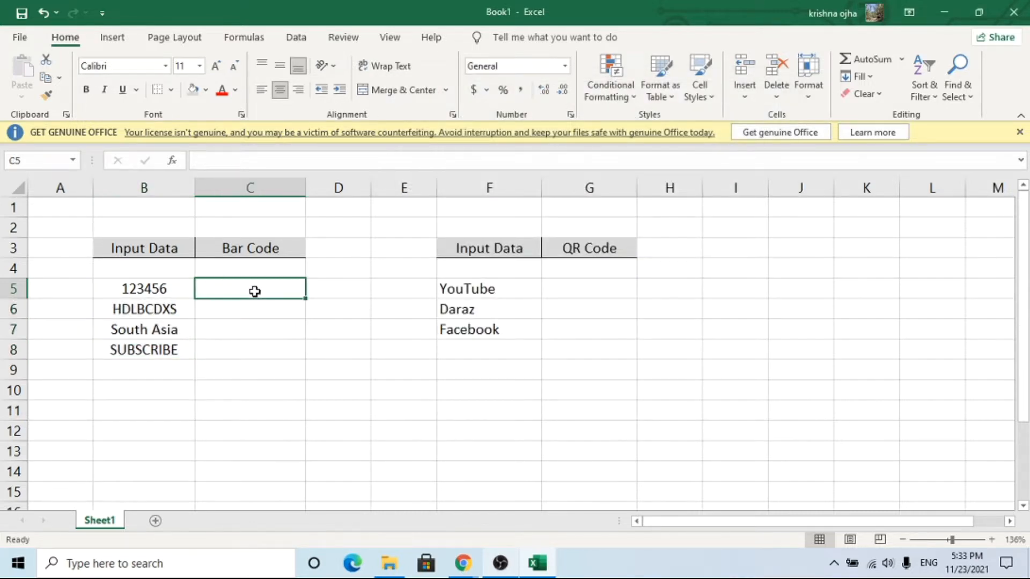
{"action": "mouse_move", "coordinate": [245, 160]}
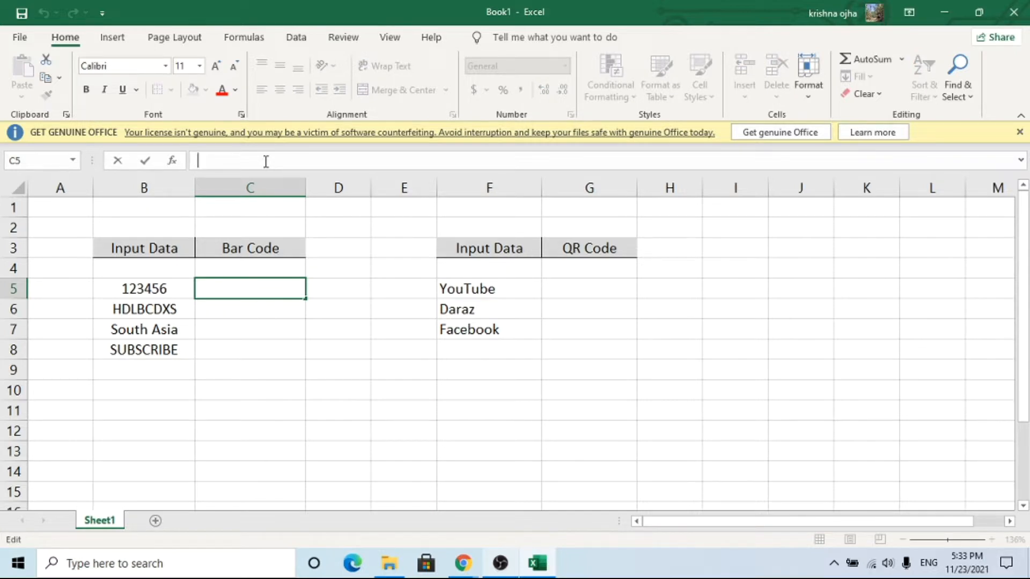
Enter the formula ="("&B5&")" in C5 to wrap the input in parentheses.
{"action": "type", "text": "=\""}
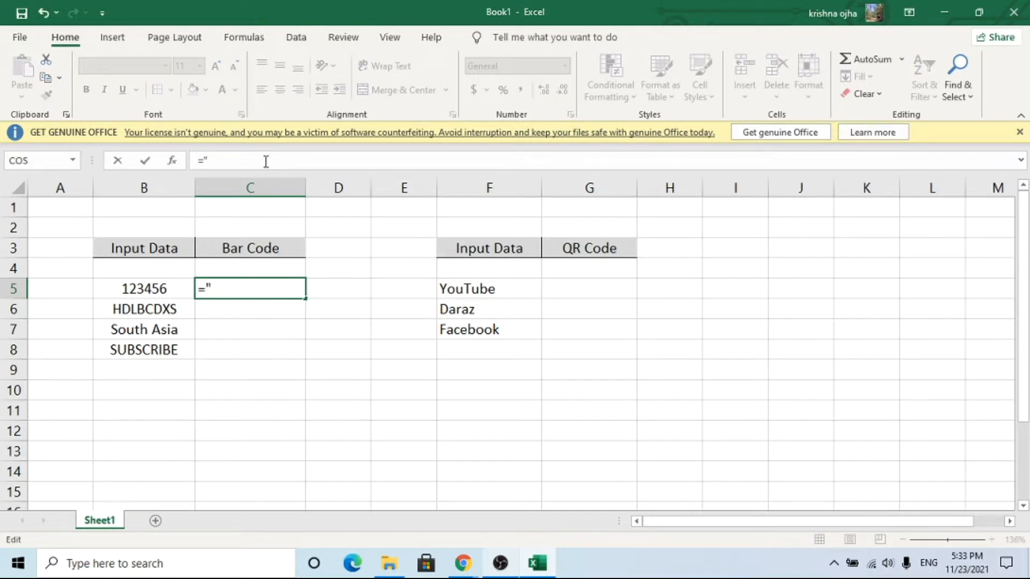
{"action": "type", "text": "("}
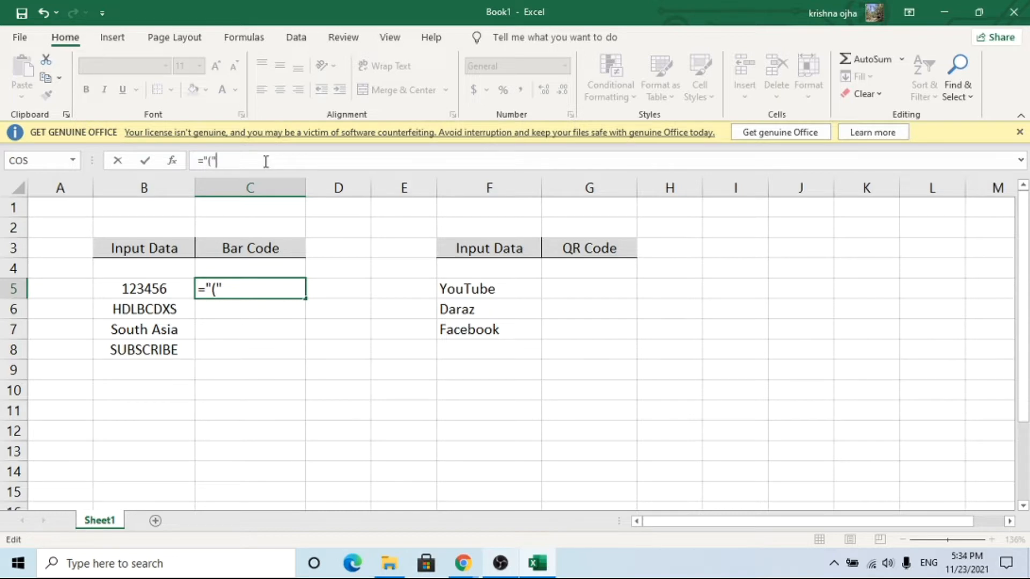
{"action": "type", "text": "&"}
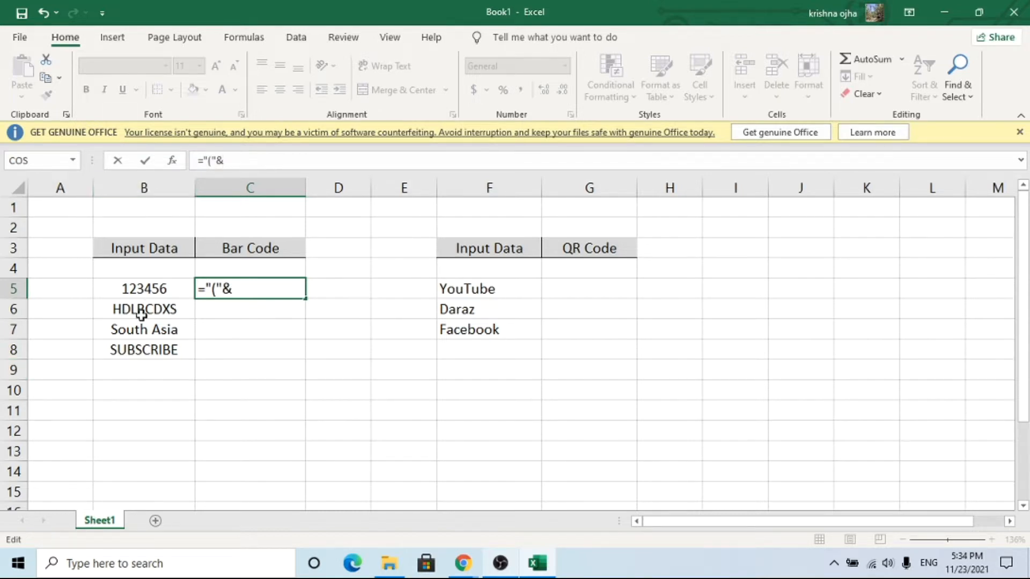
{"action": "type", "text": "B5"}
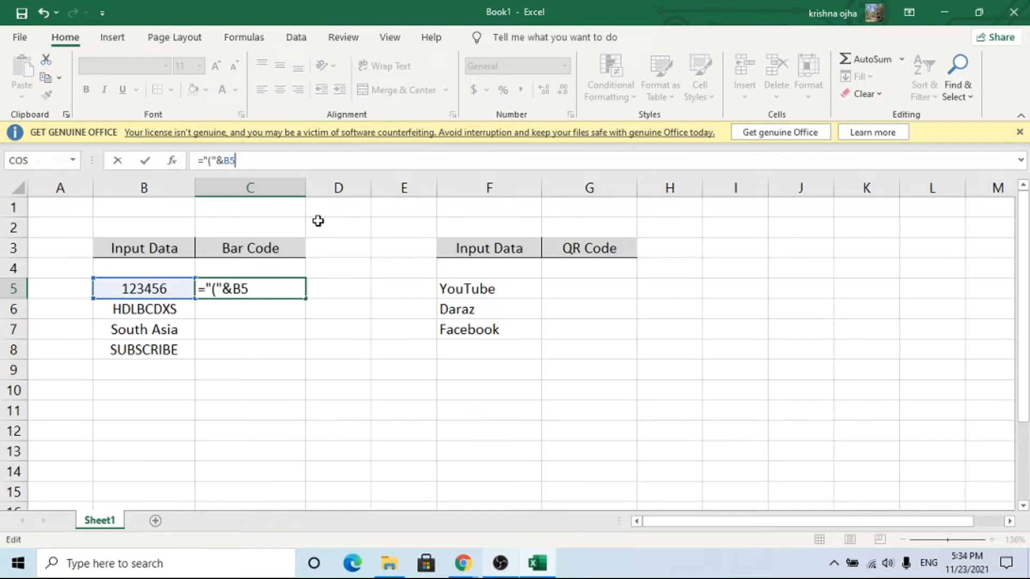
{"action": "type", "text": "&"}
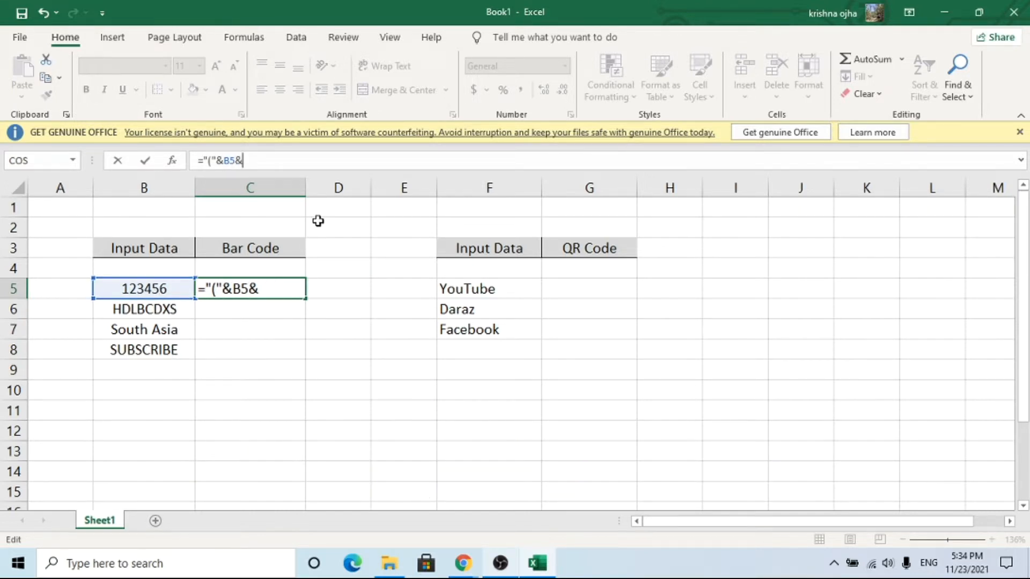
{"action": "type", "text": "\""}
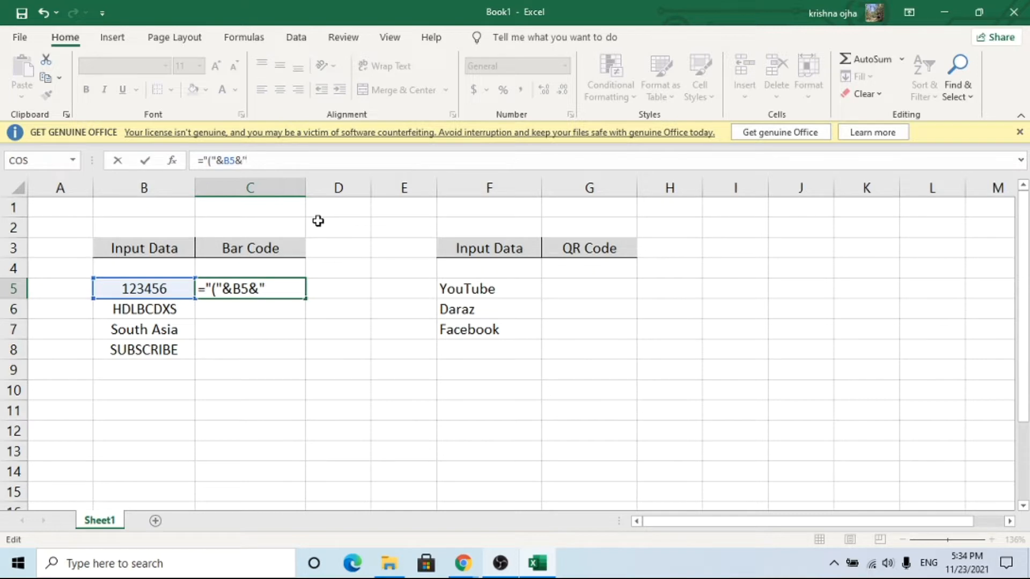
{"action": "type", "text": ")\""}
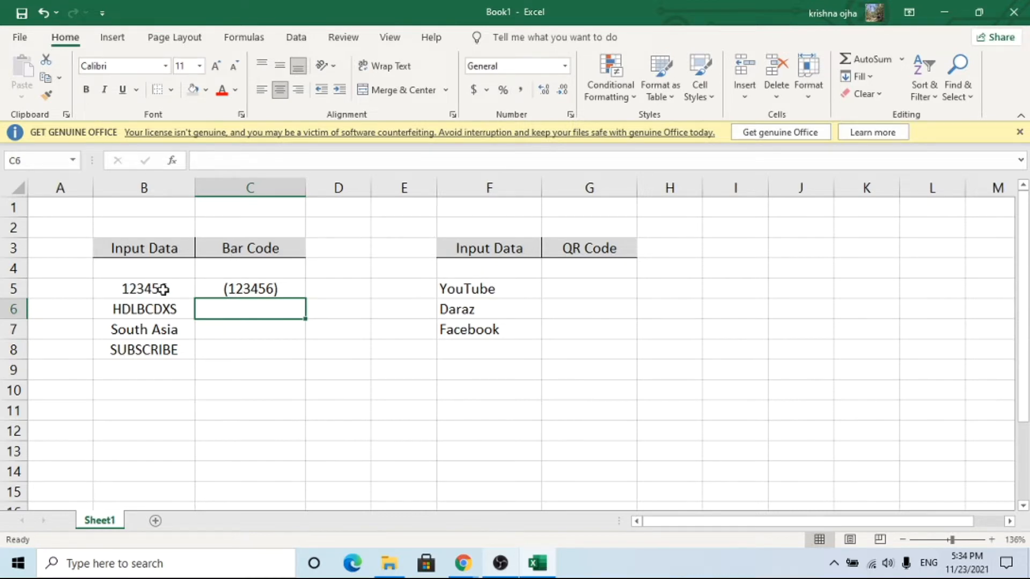
Fill the parentheses formula from C5 down to C8 so all four inputs are wrapped.
{"action": "left_click", "coordinate": [250, 289]}
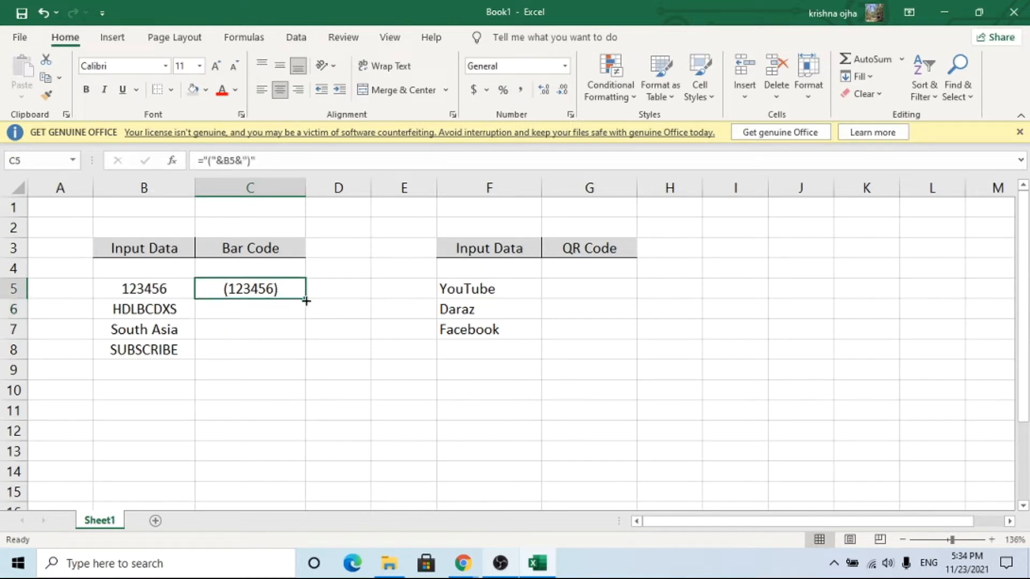
{"action": "left_click_drag", "start_coordinate": [304, 300], "coordinate": [294, 355]}
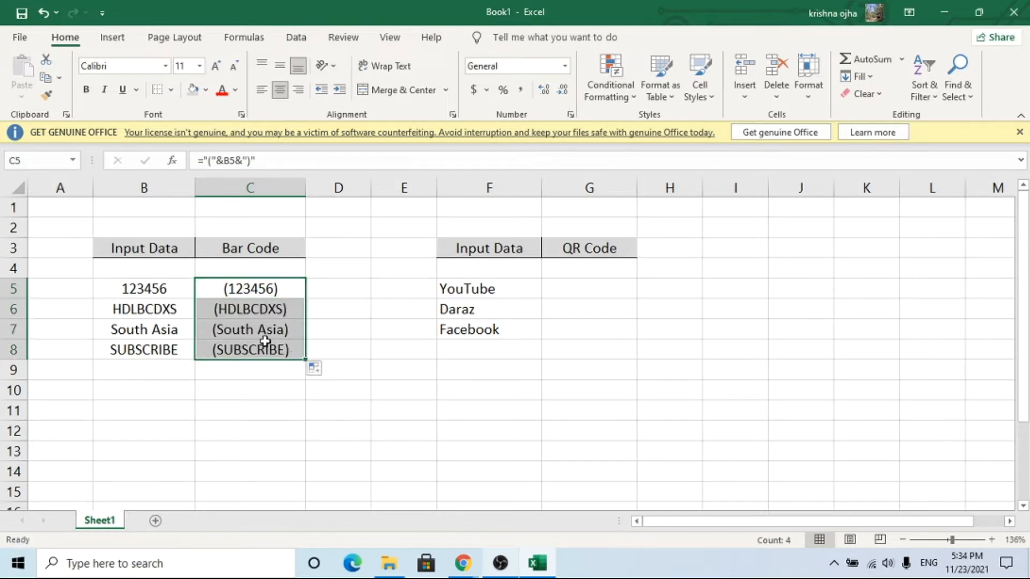
{"action": "left_click", "coordinate": [250, 288]}
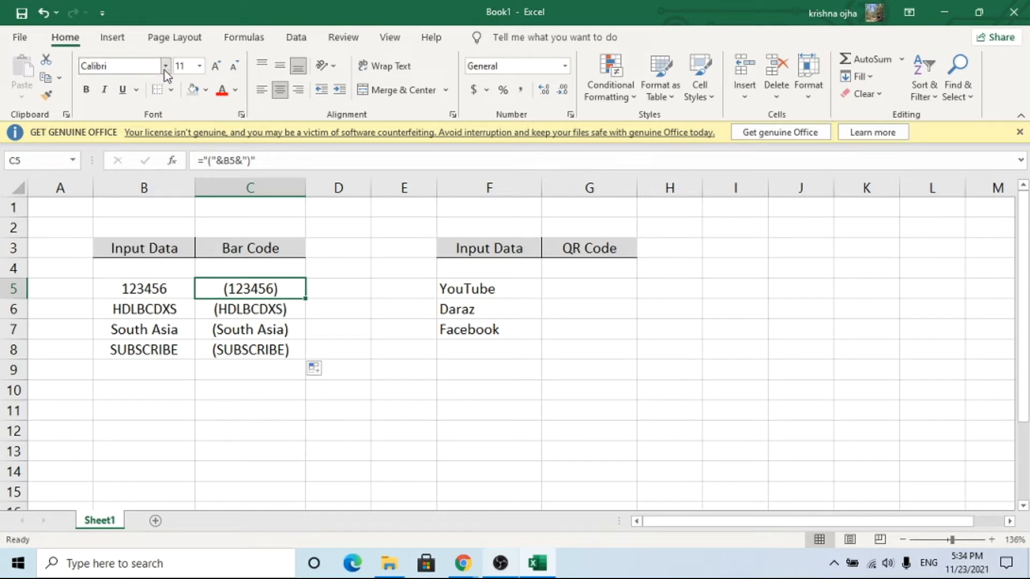
Apply the IDAHC39M Code 39 Barcode font to C5 and extend it down to C8.
{"action": "left_click", "coordinate": [165, 66]}
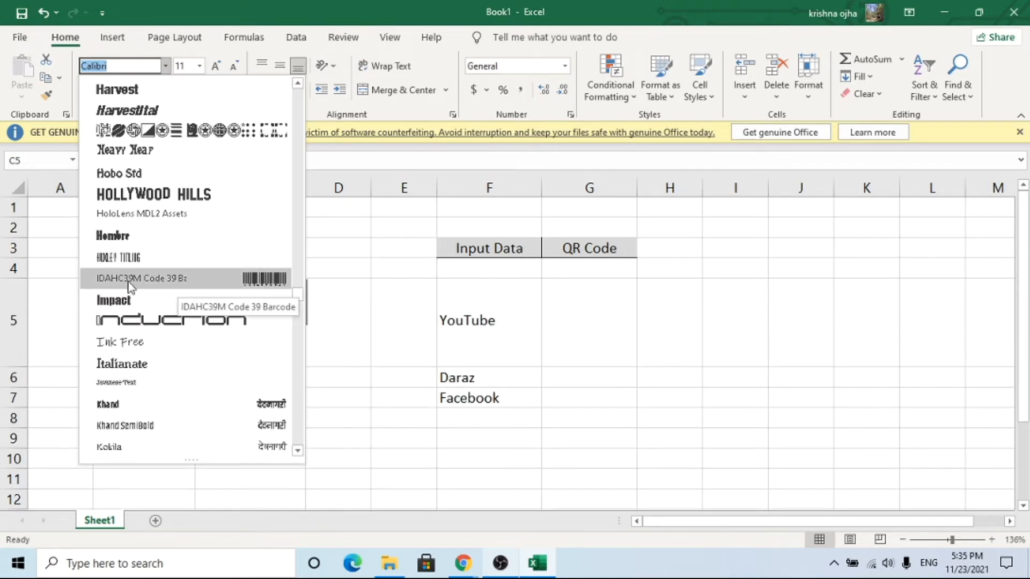
{"action": "left_click", "coordinate": [142, 278]}
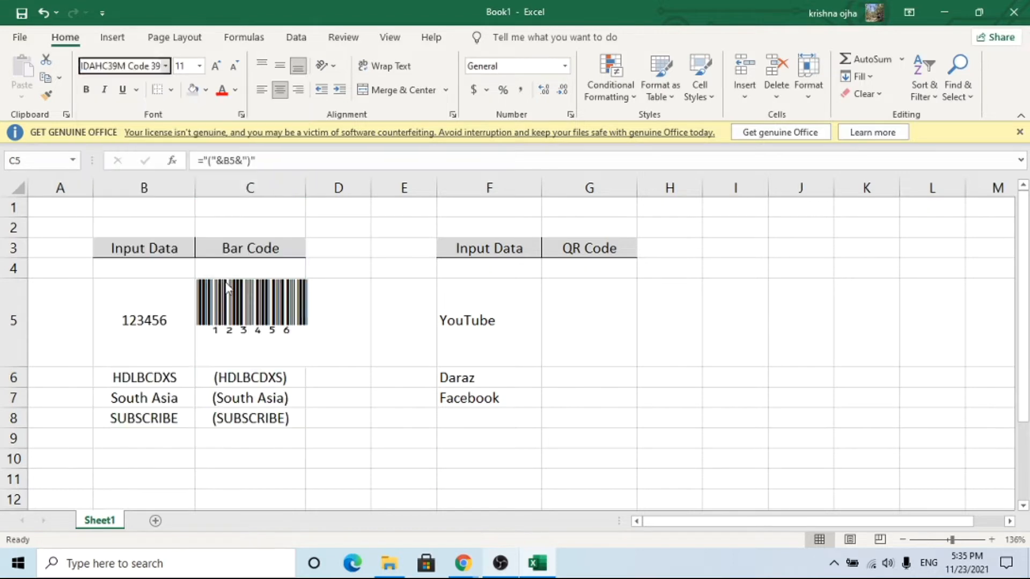
{"action": "left_click", "coordinate": [250, 322]}
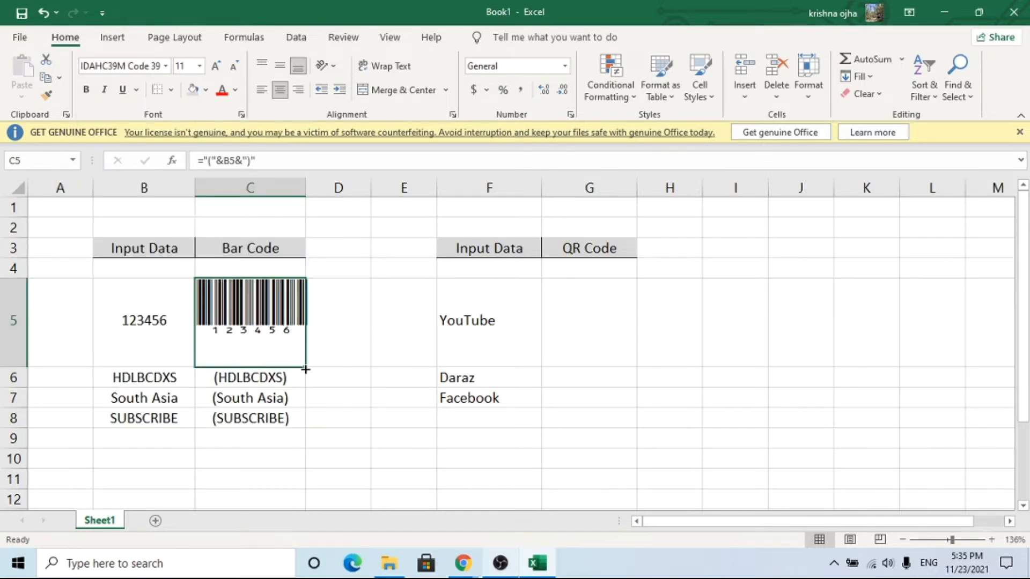
{"action": "left_click_drag", "start_coordinate": [303, 370], "coordinate": [314, 502]}
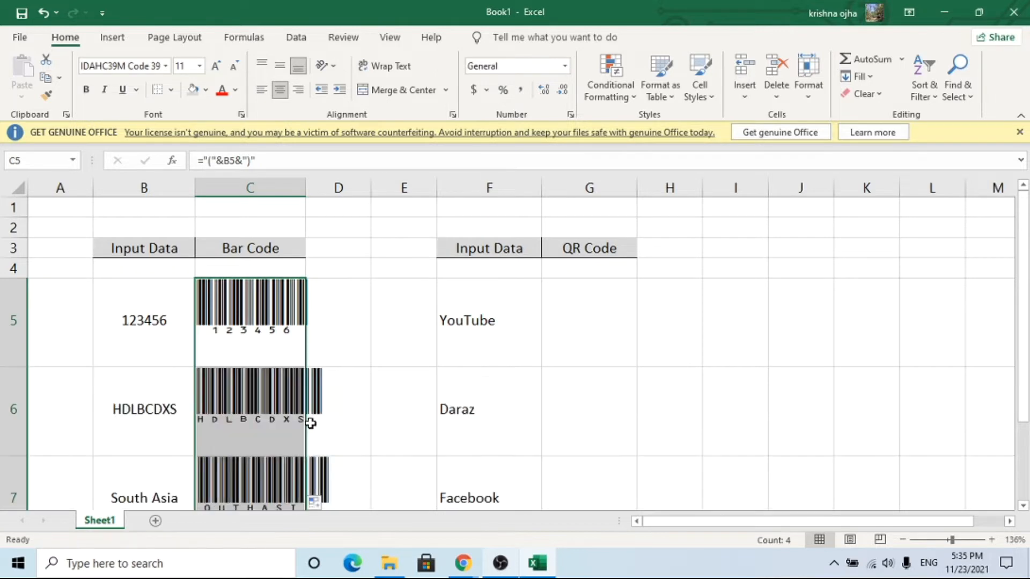
{"action": "scroll", "scroll_direction": "down", "scroll_amount": 3}
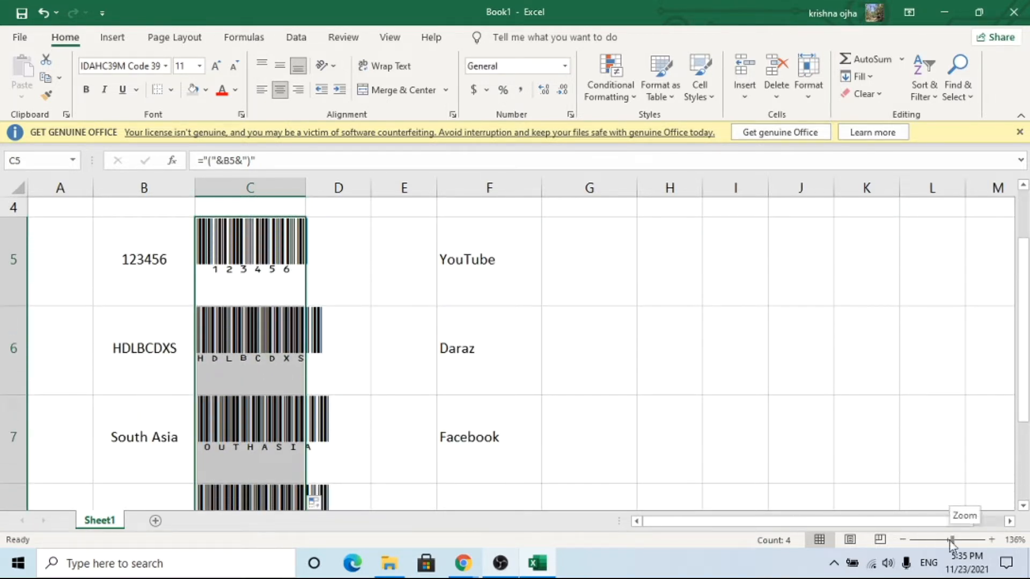
{"action": "left_click_drag", "start_coordinate": [950, 540], "coordinate": [930, 539]}
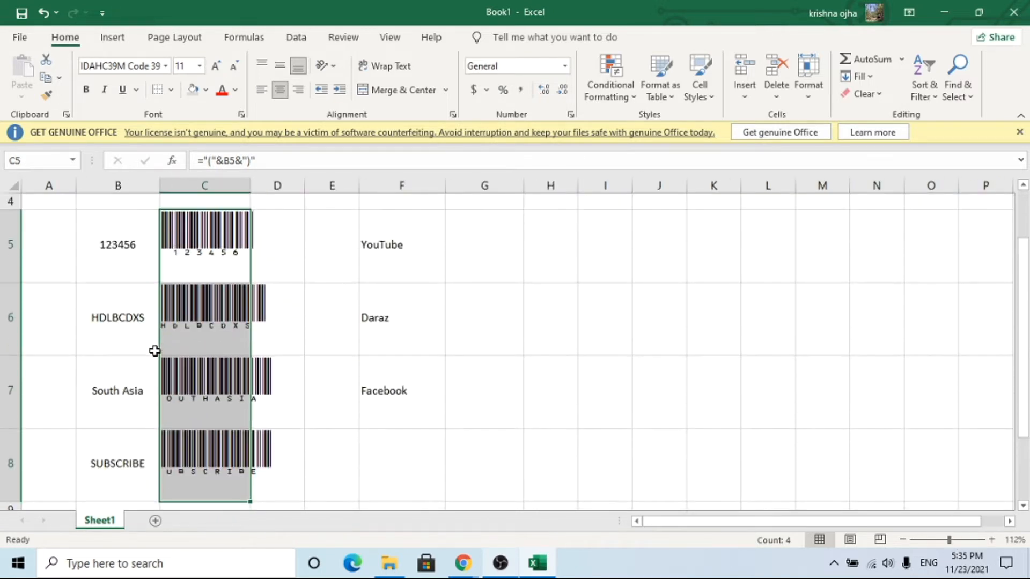
{"action": "left_click", "coordinate": [332, 393]}
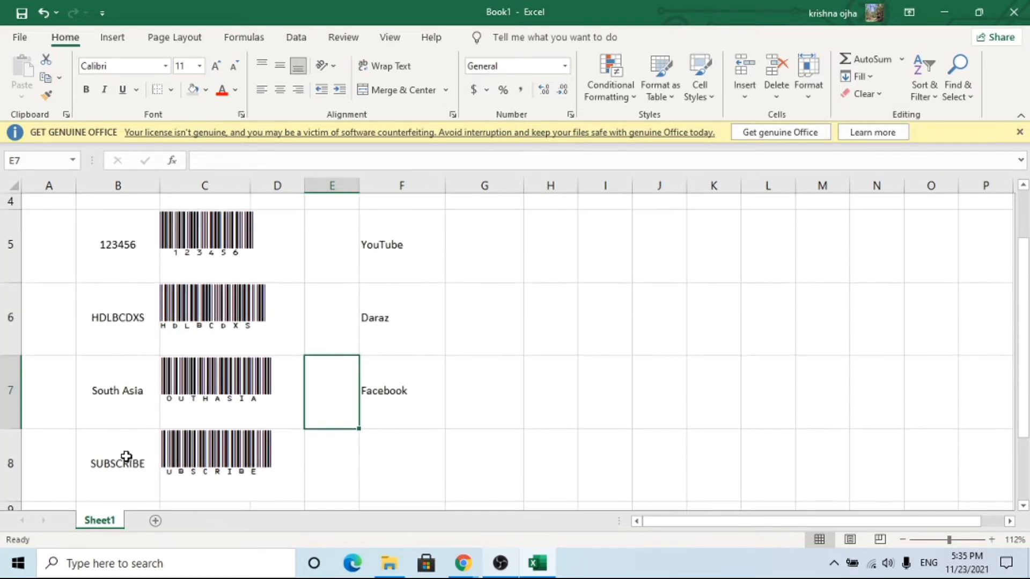
Replace the SUBSCRIBE input with Like, then Comment, regenerating its barcode.
{"action": "double_click", "coordinate": [118, 463]}
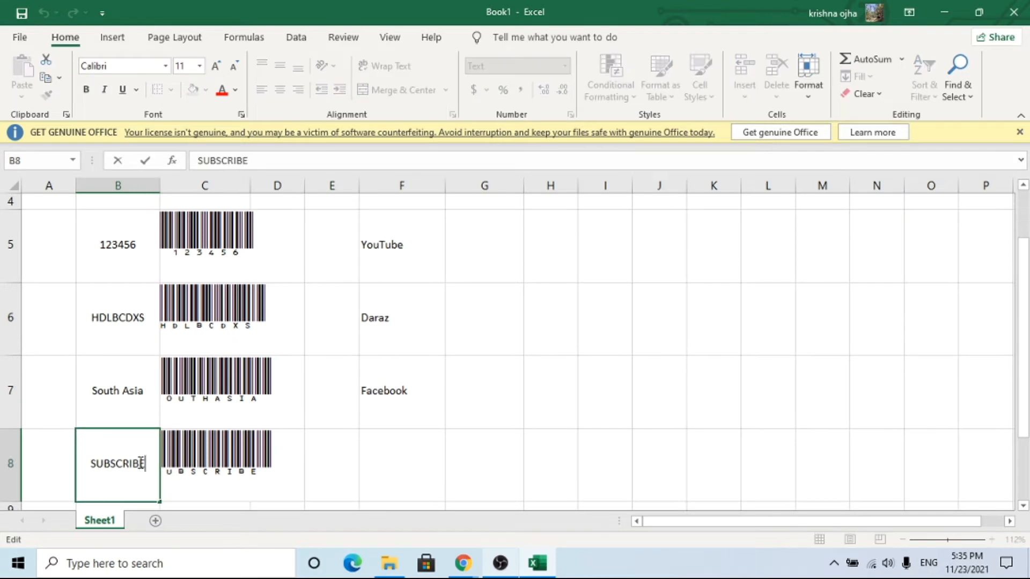
{"action": "type", "text": "Like"}
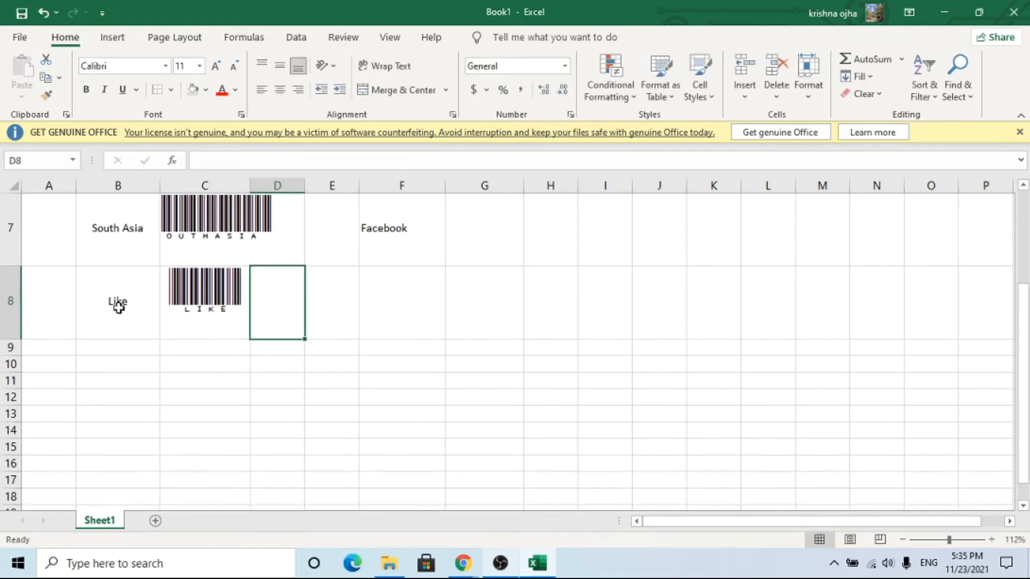
{"action": "type", "text": "Comment"}
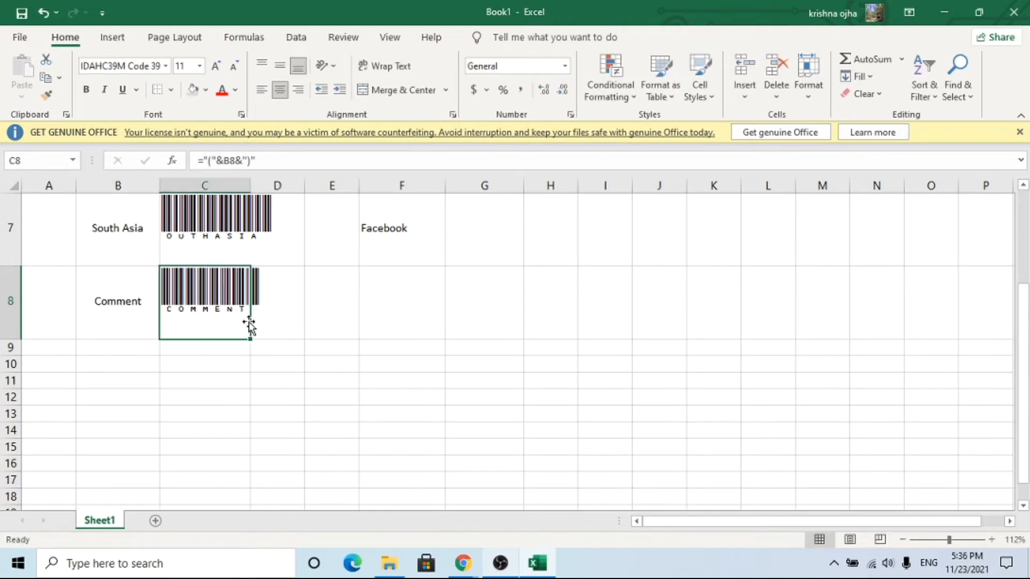
{"action": "scroll", "scroll_direction": "up", "scroll_amount": 3}
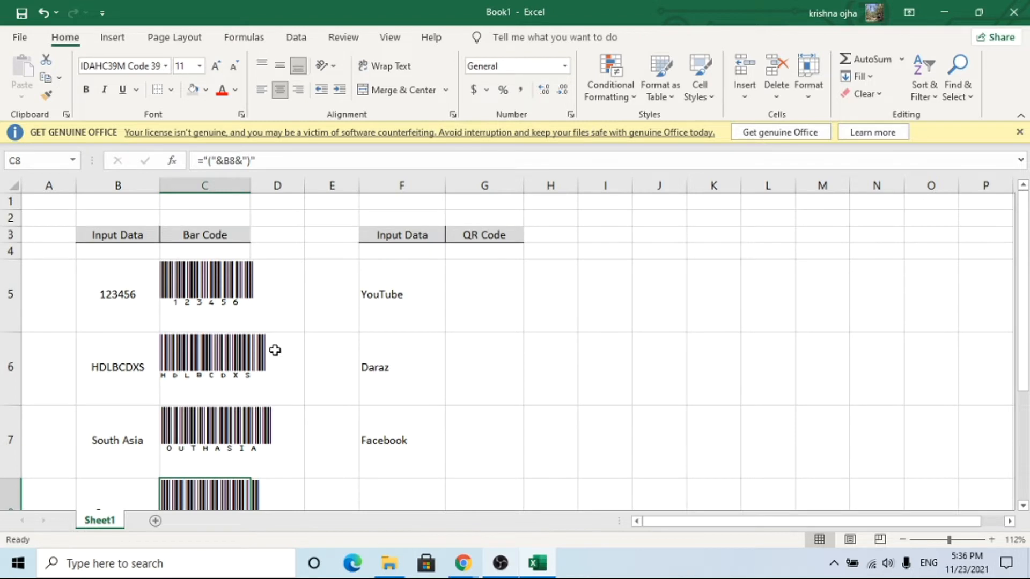
{"action": "mouse_move", "coordinate": [670, 414]}
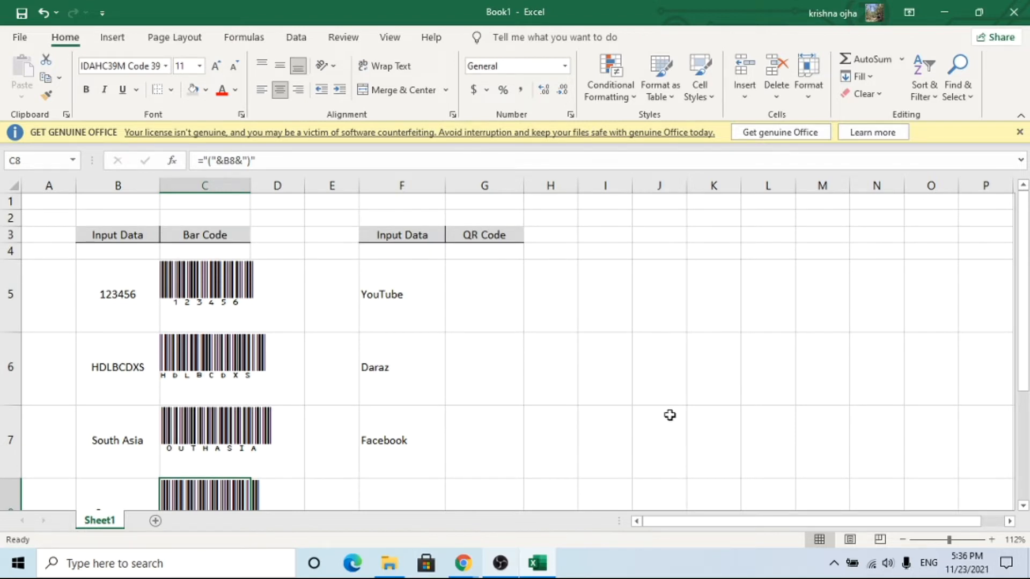
Select the first QR Code cell and open the Office add-in store from Insert.
{"action": "left_click", "coordinate": [484, 300]}
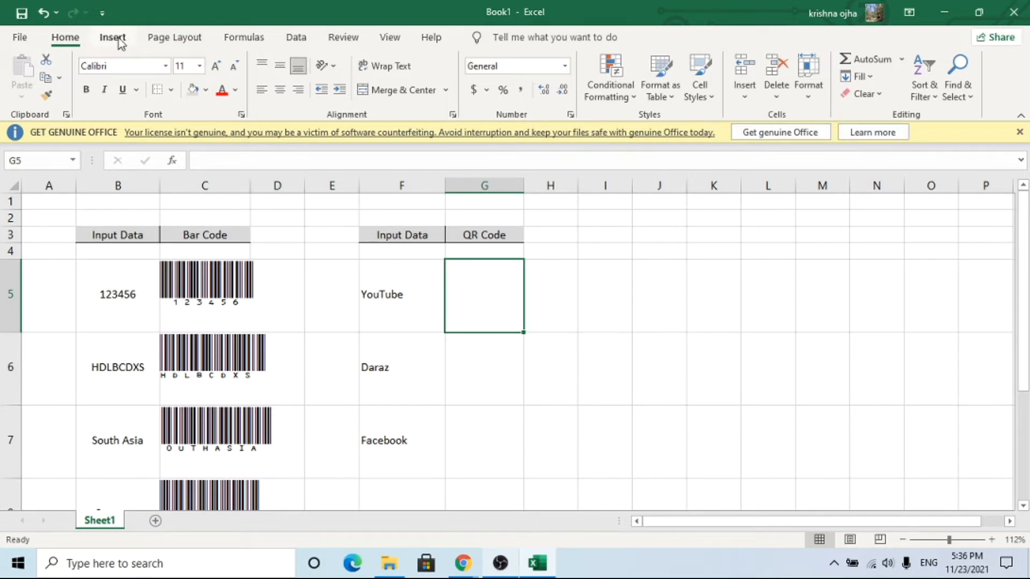
{"action": "left_click", "coordinate": [112, 37]}
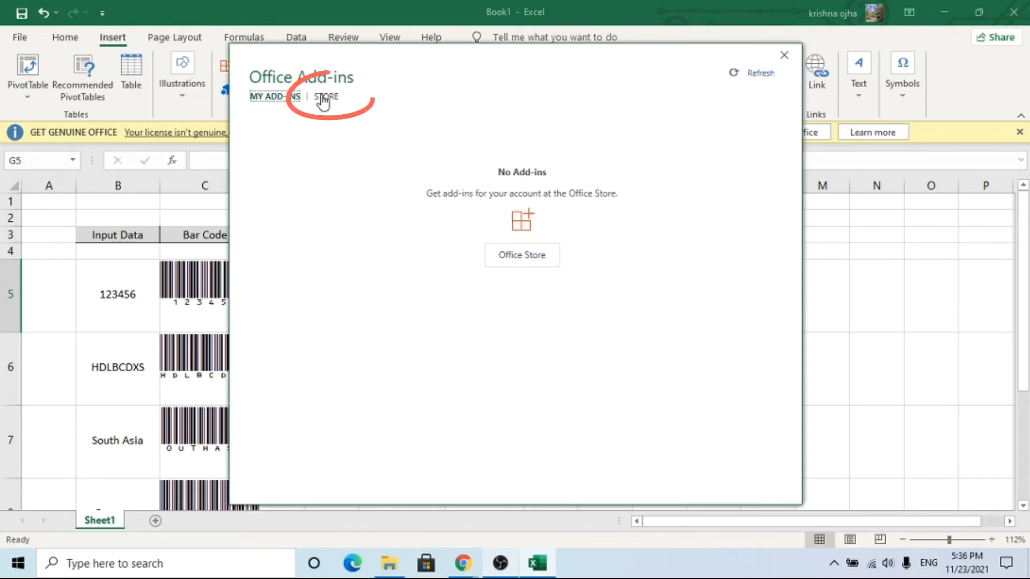
{"action": "left_click", "coordinate": [324, 96]}
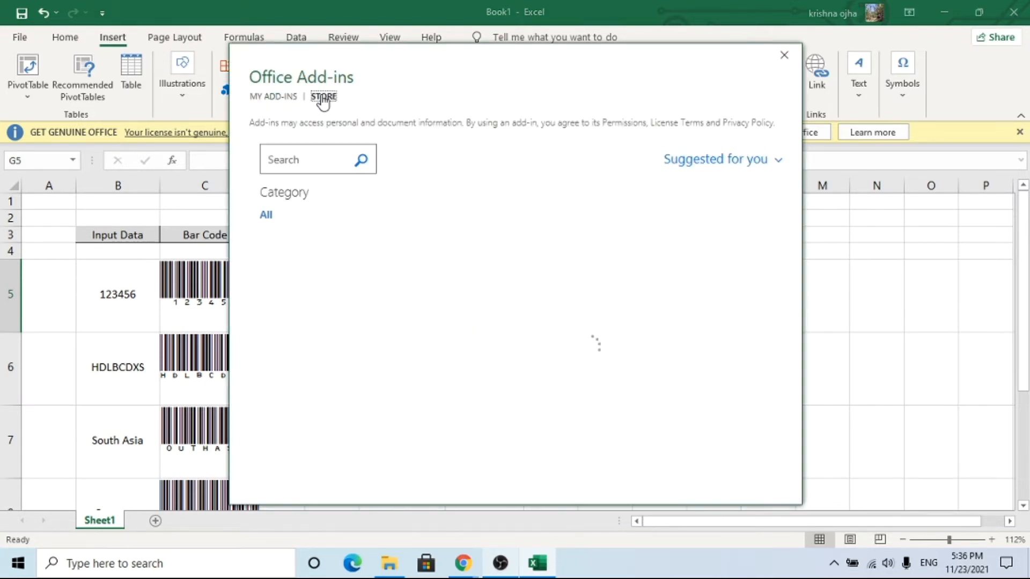
{"action": "left_click", "coordinate": [322, 97]}
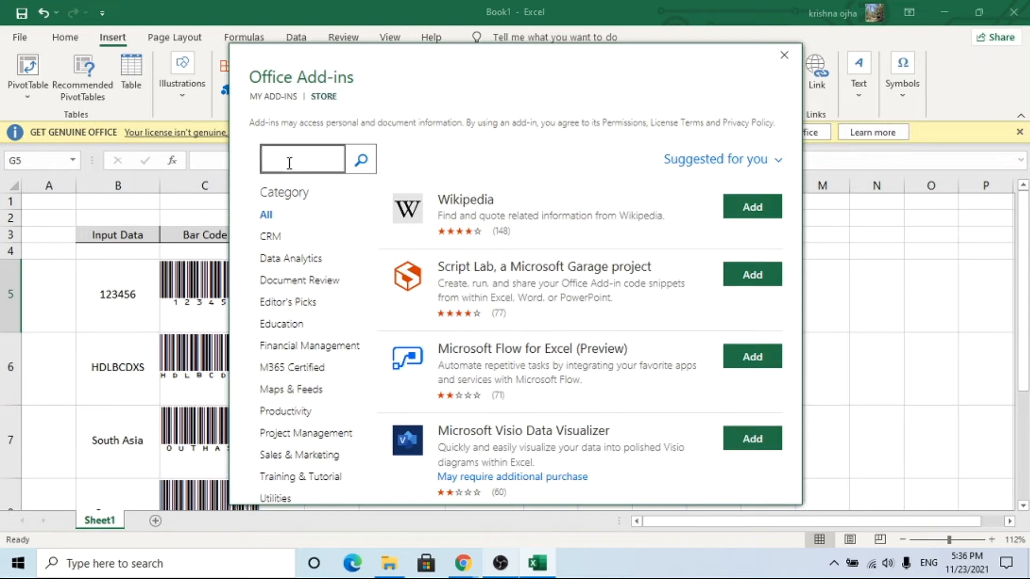
Search the store for QR CODE and add the QR4Office add-in.
{"action": "left_click", "coordinate": [302, 159]}
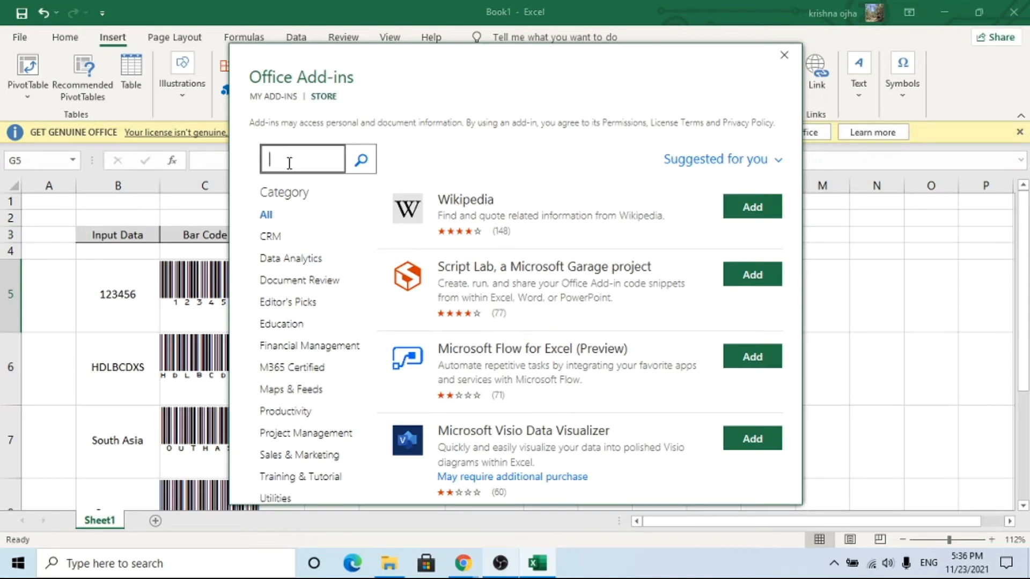
{"action": "type", "text": "QR"}
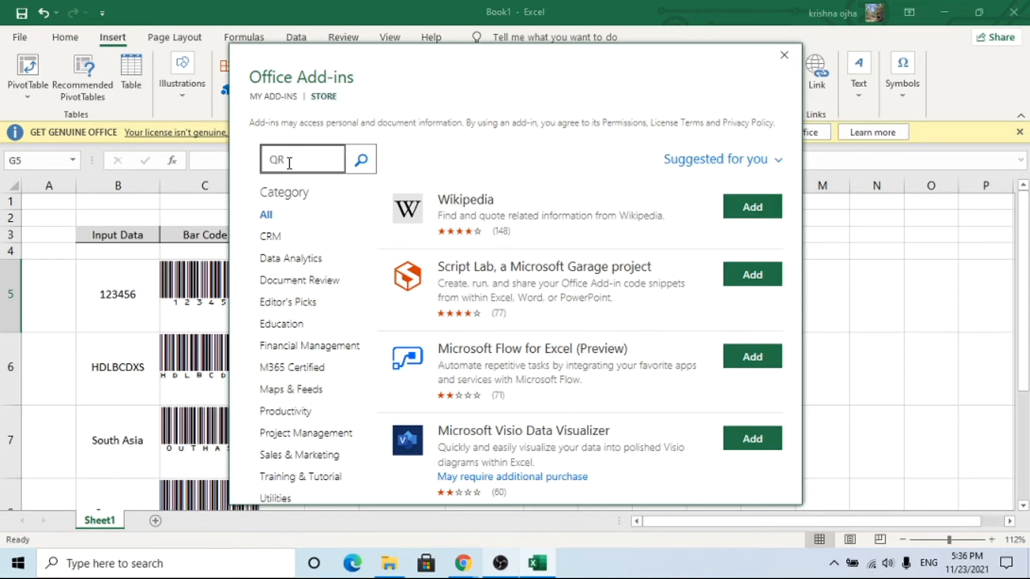
{"action": "type", "text": "CODE"}
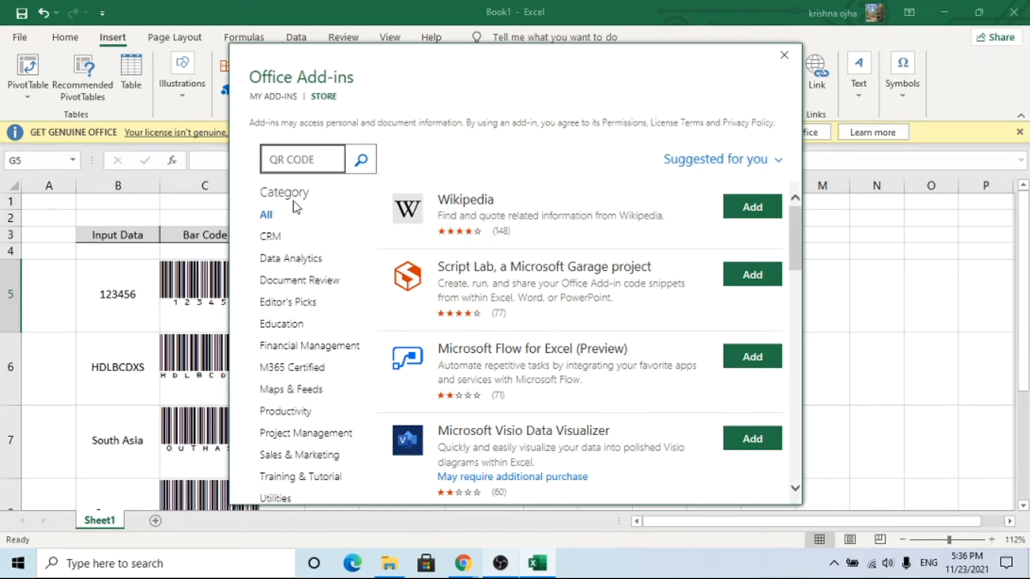
{"action": "left_click", "coordinate": [360, 158]}
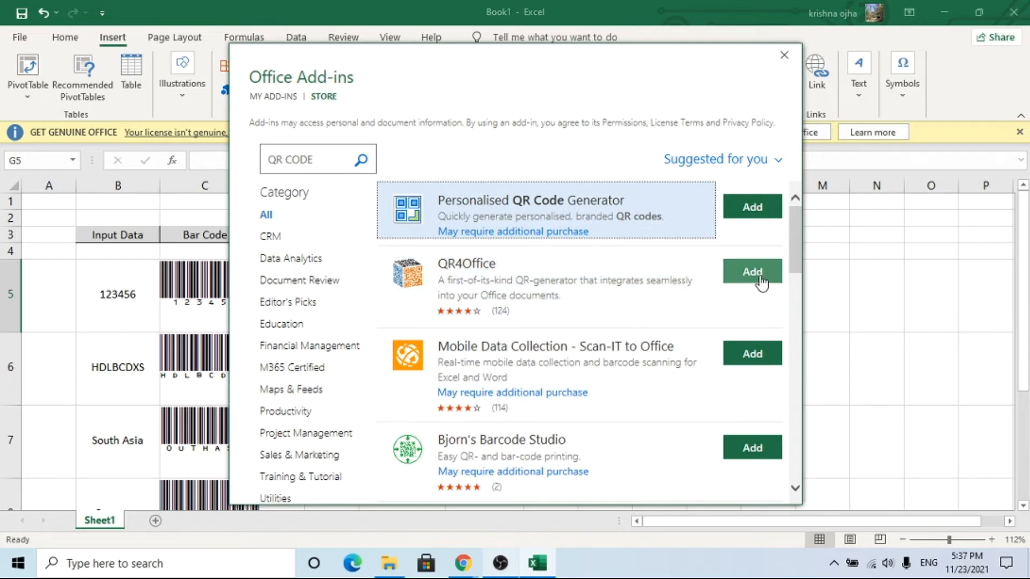
{"action": "left_click", "coordinate": [751, 272]}
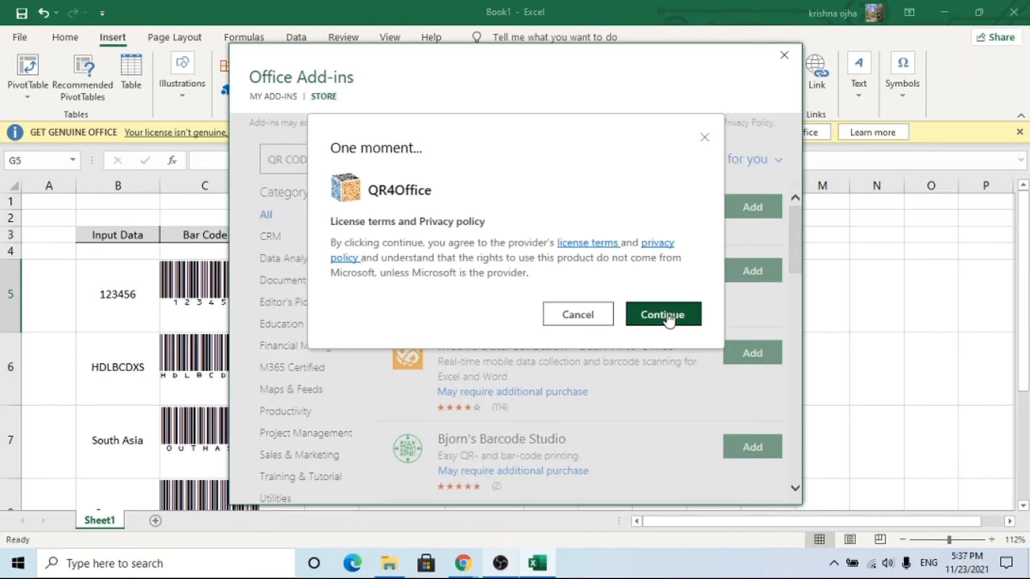
{"action": "left_click", "coordinate": [663, 314]}
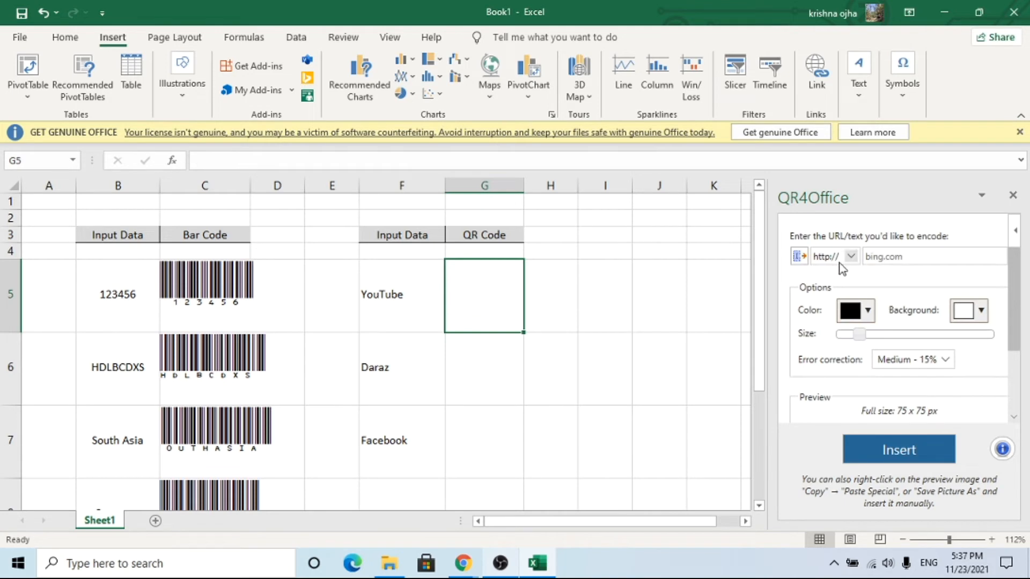
{"action": "left_click", "coordinate": [850, 256]}
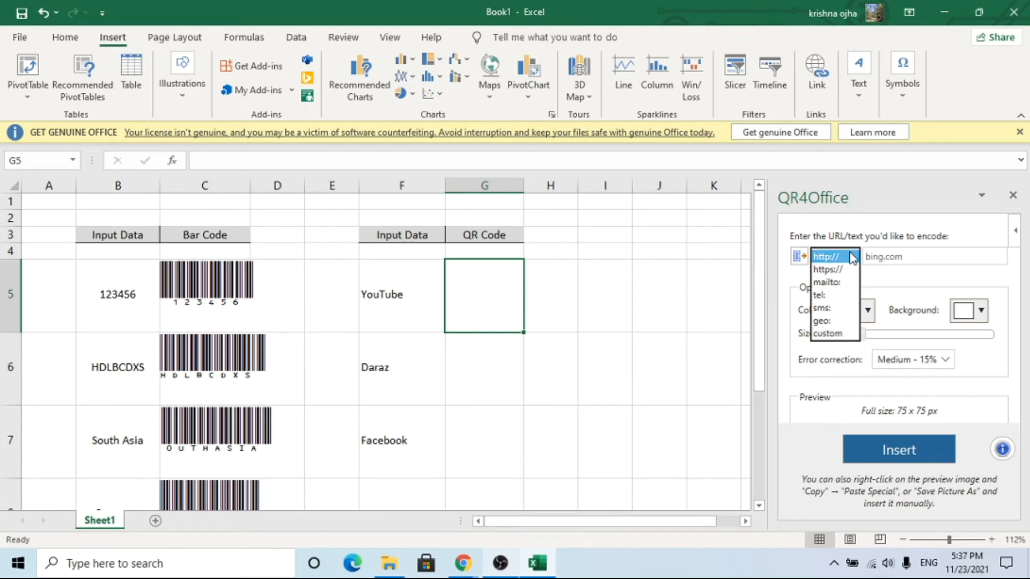
{"action": "left_click", "coordinate": [825, 256]}
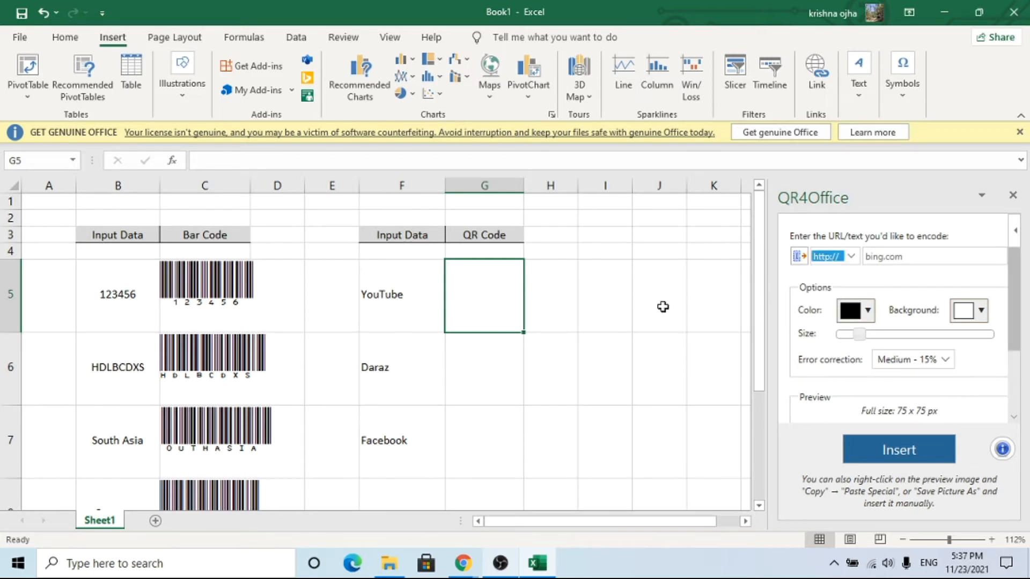
{"action": "type", "text": "w"}
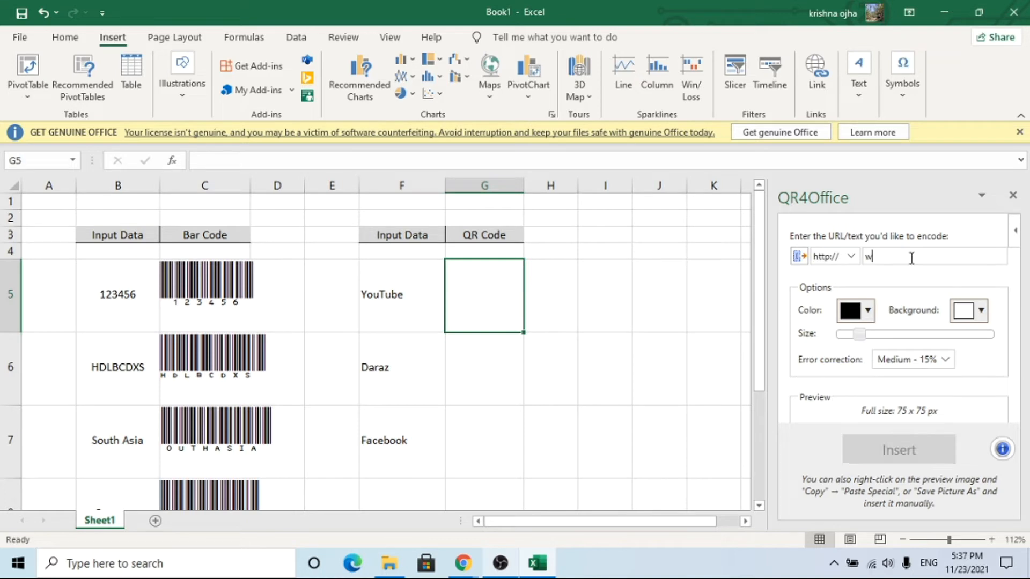
{"action": "type", "text": "www.youtube"}
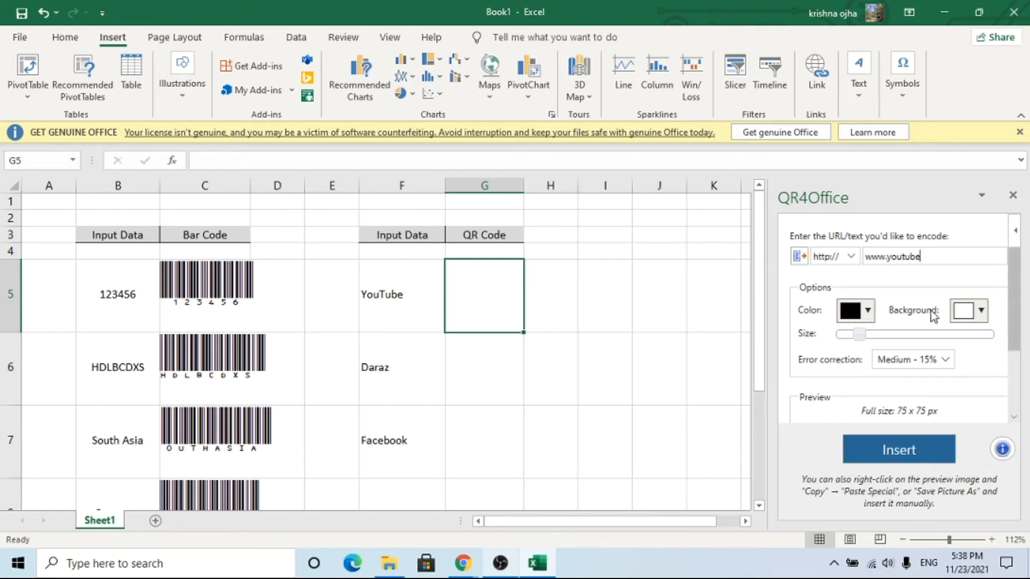
{"action": "type", "text": ".com"}
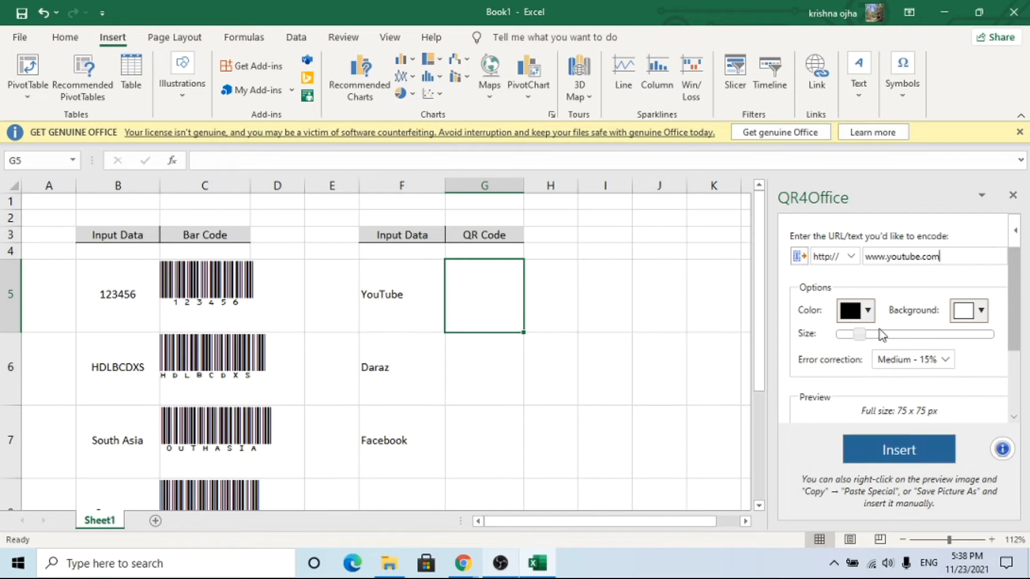
Set the QR colour to red and insert the youtube QR code beside YouTube.
{"action": "left_click", "coordinate": [849, 310]}
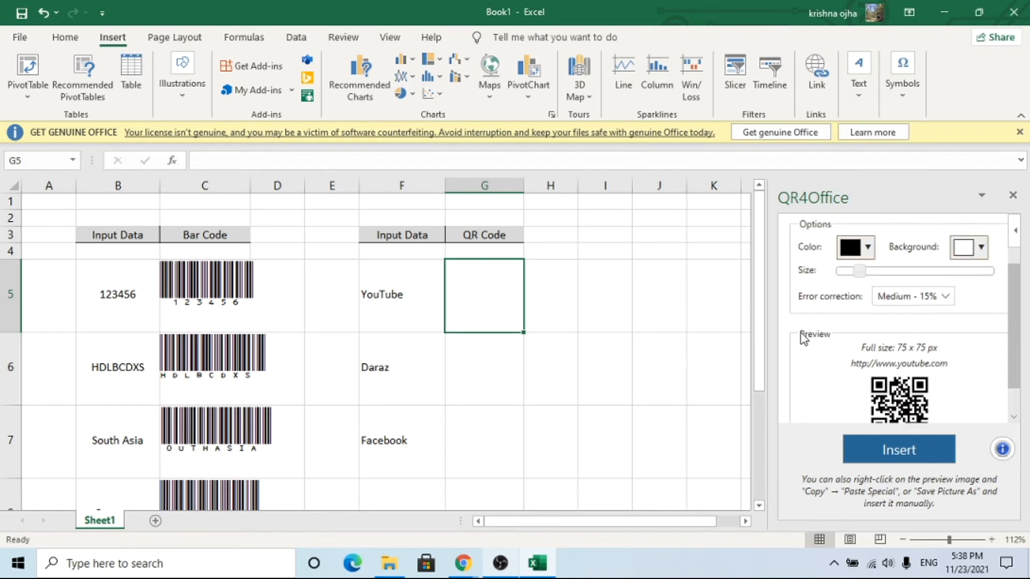
{"action": "left_click", "coordinate": [854, 247]}
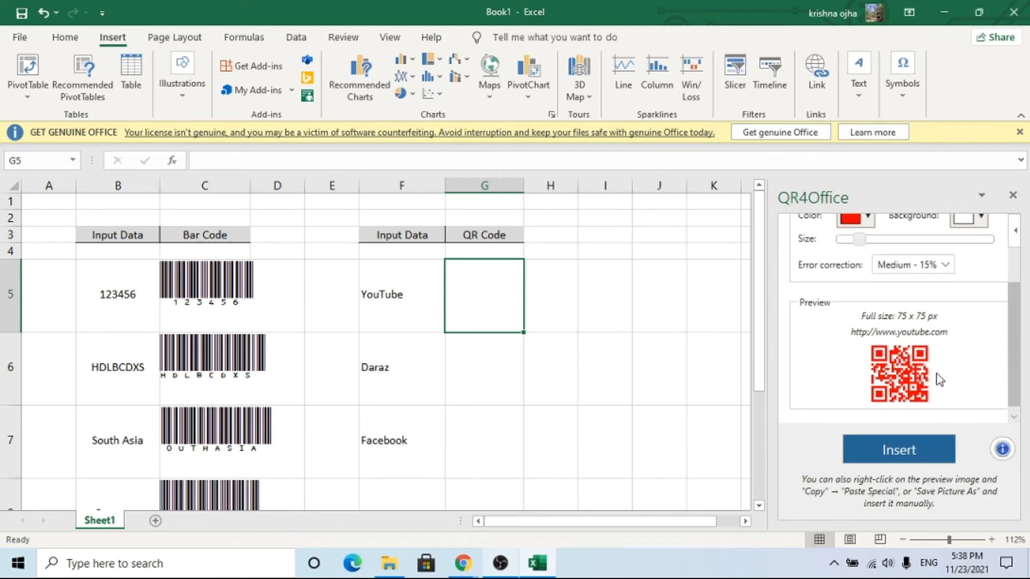
{"action": "left_click", "coordinate": [897, 450]}
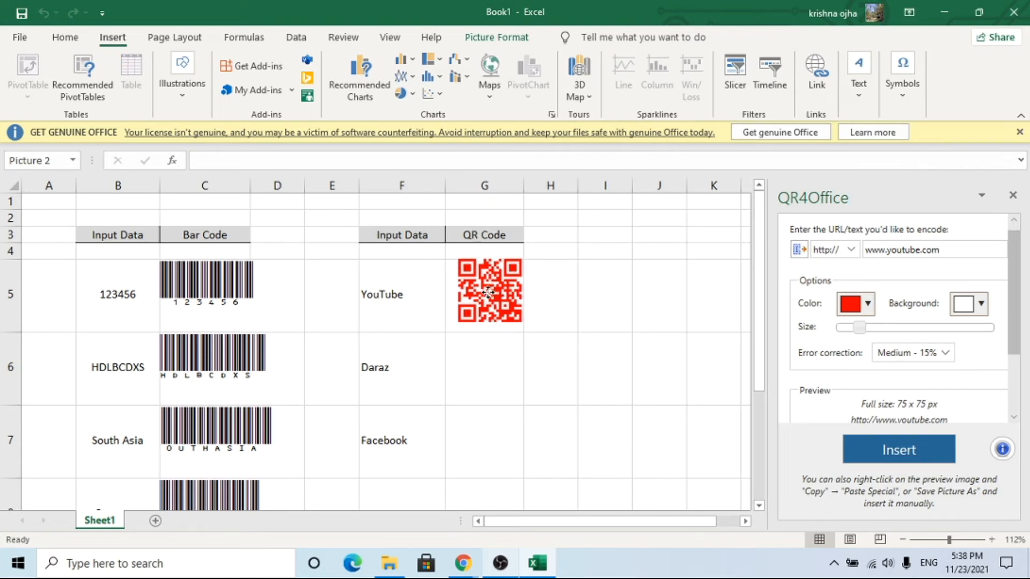
{"action": "left_click", "coordinate": [490, 292]}
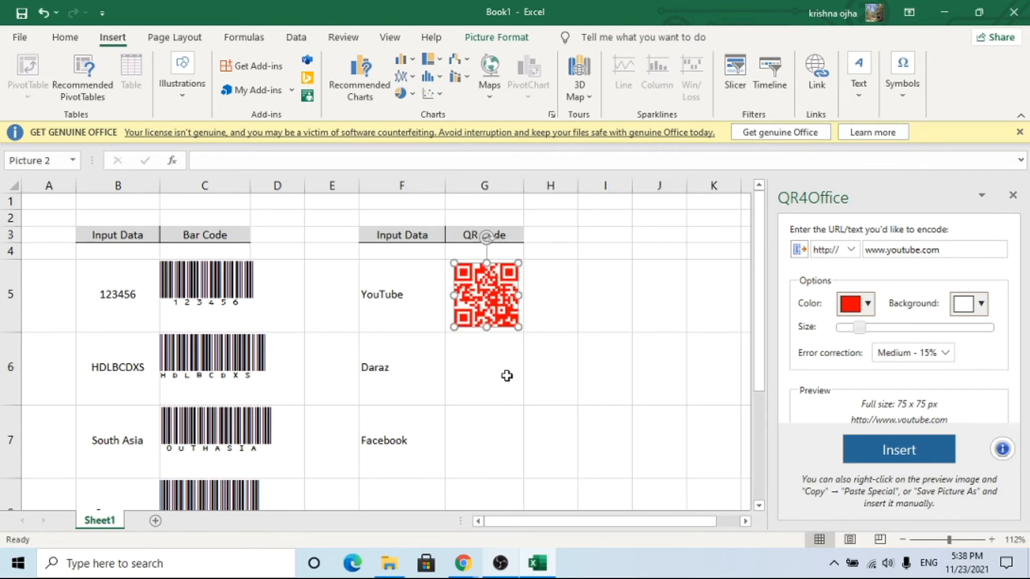
{"action": "left_click", "coordinate": [484, 368]}
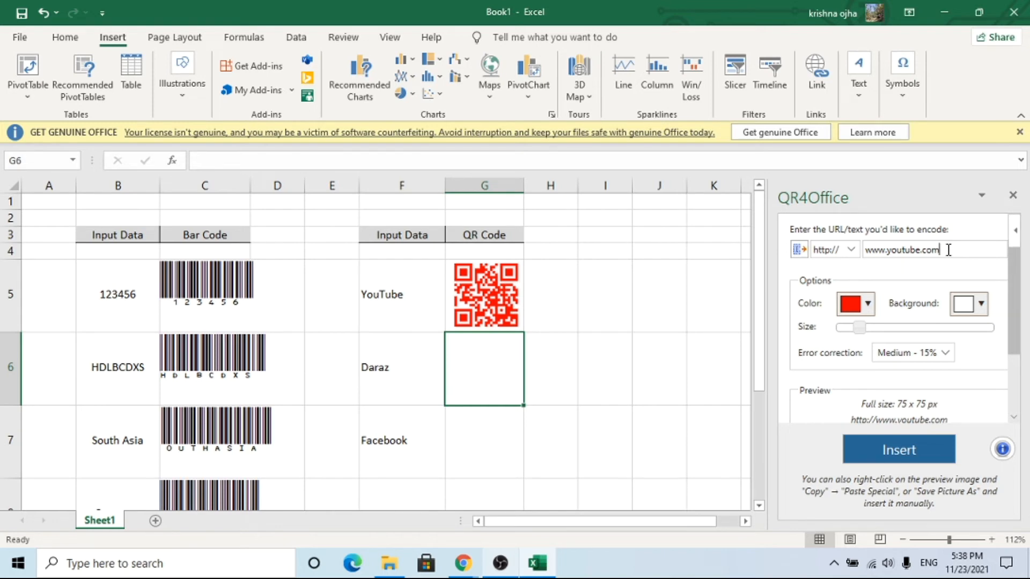
{"action": "double_click", "coordinate": [904, 250]}
{"action": "type", "text": "da"}
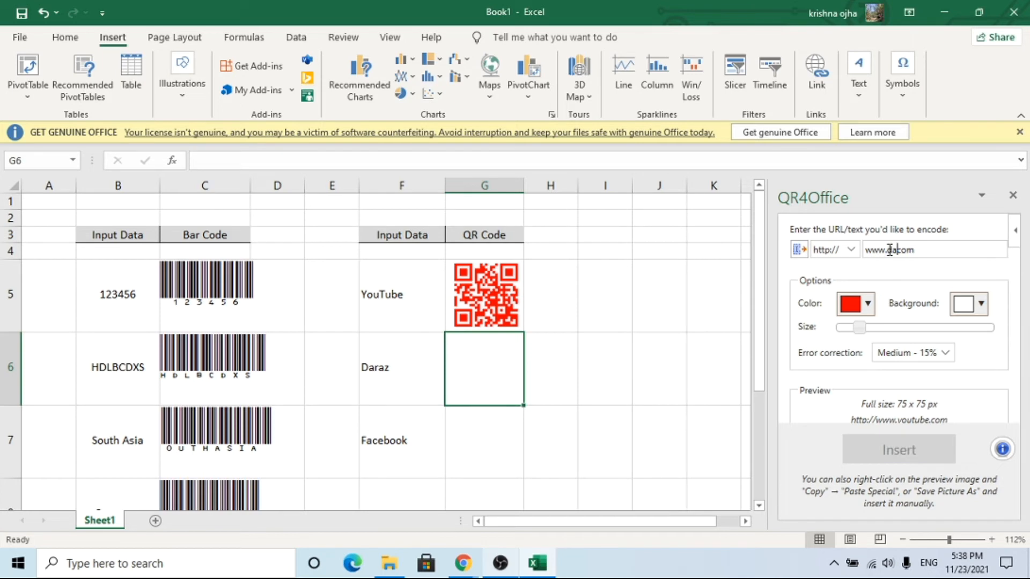
{"action": "type", "text": "www.darazcom"}
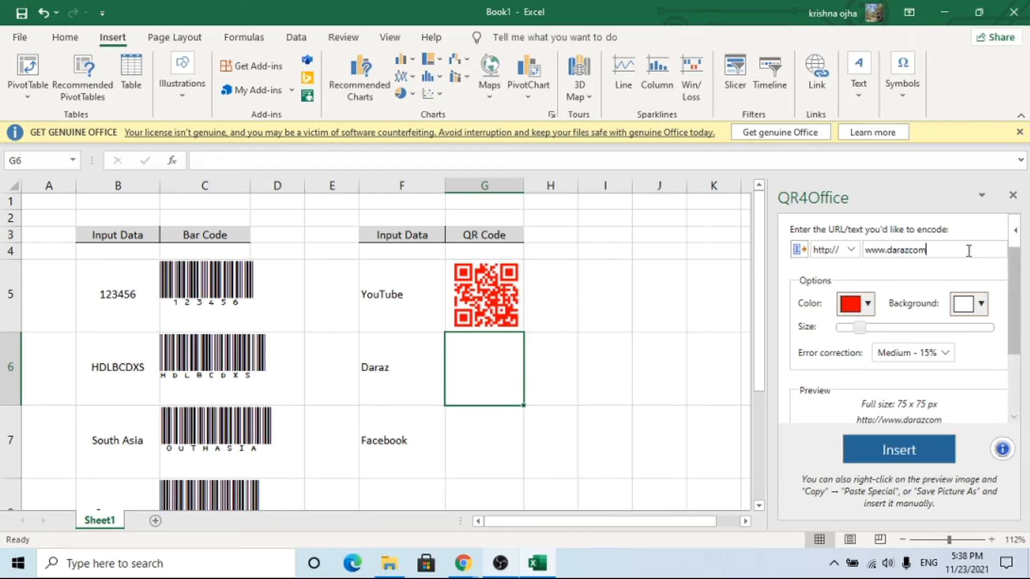
{"action": "left_click", "coordinate": [867, 304]}
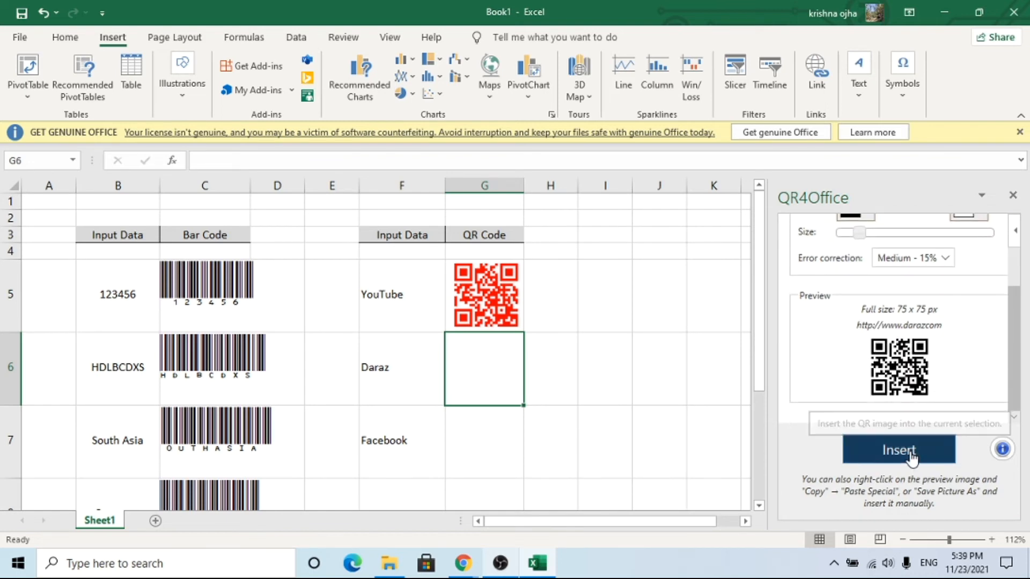
{"action": "left_click", "coordinate": [898, 449]}
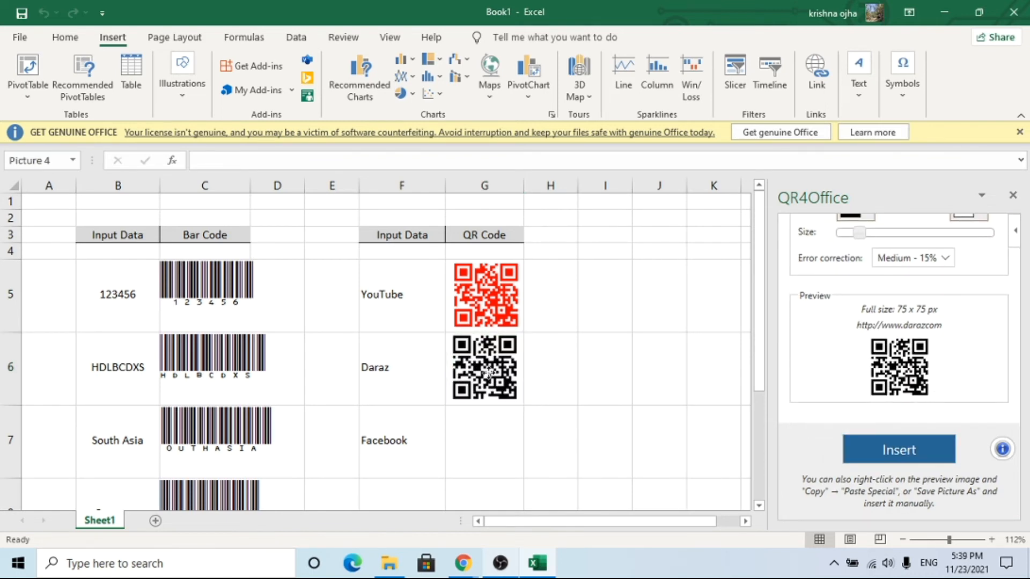
{"action": "left_click", "coordinate": [485, 366]}
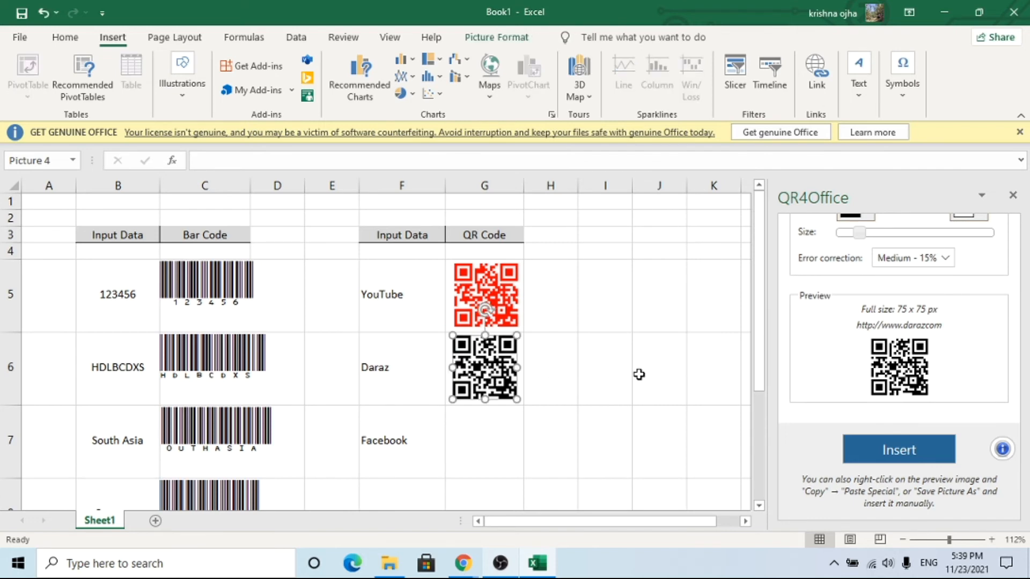
Replace the Facebook input in F7 with 1254782 and move to its QR Code cell.
{"action": "left_click", "coordinate": [484, 441]}
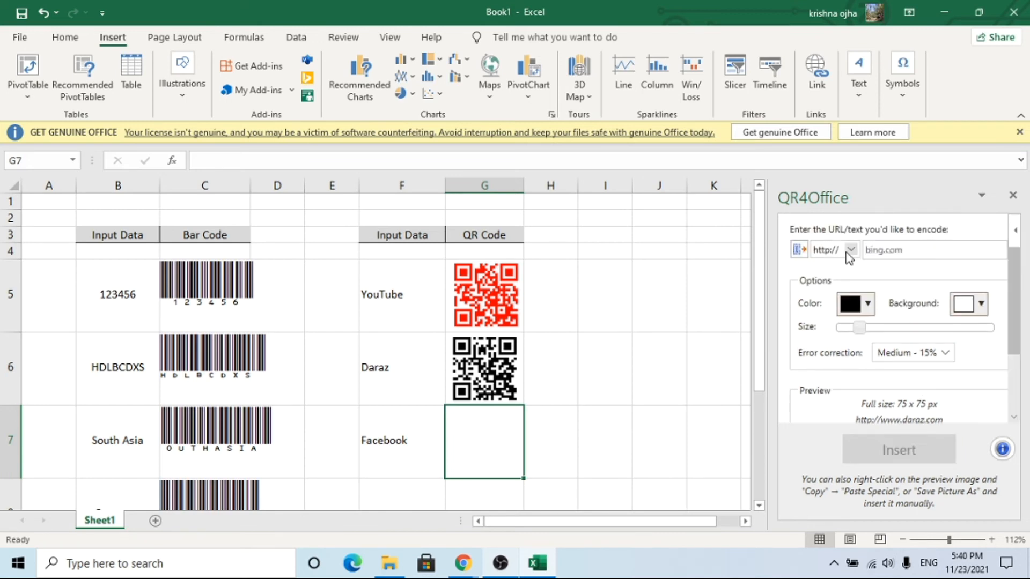
{"action": "left_click", "coordinate": [402, 440]}
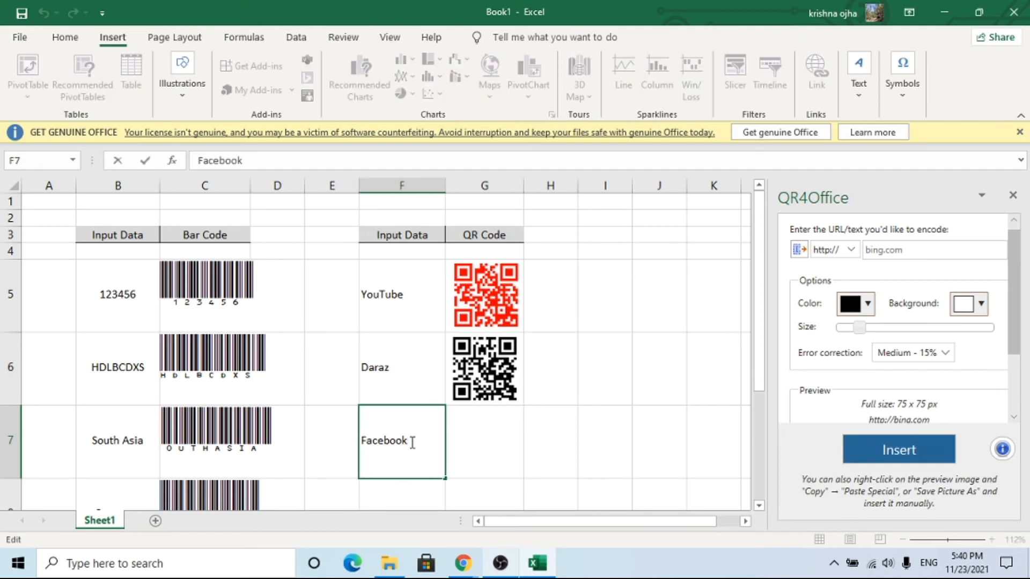
{"action": "key", "text": "Delete"}
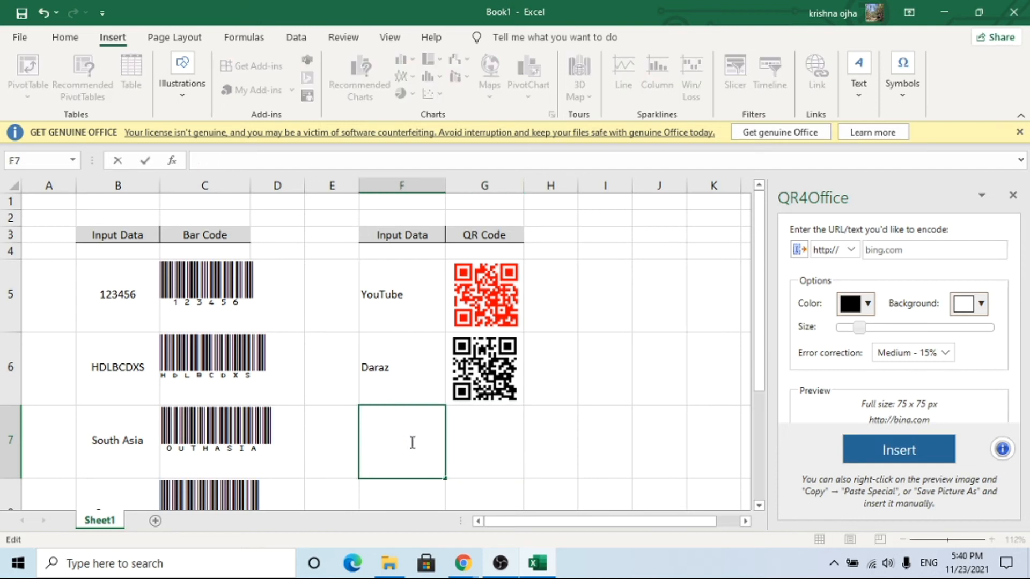
{"action": "type", "text": "1254"}
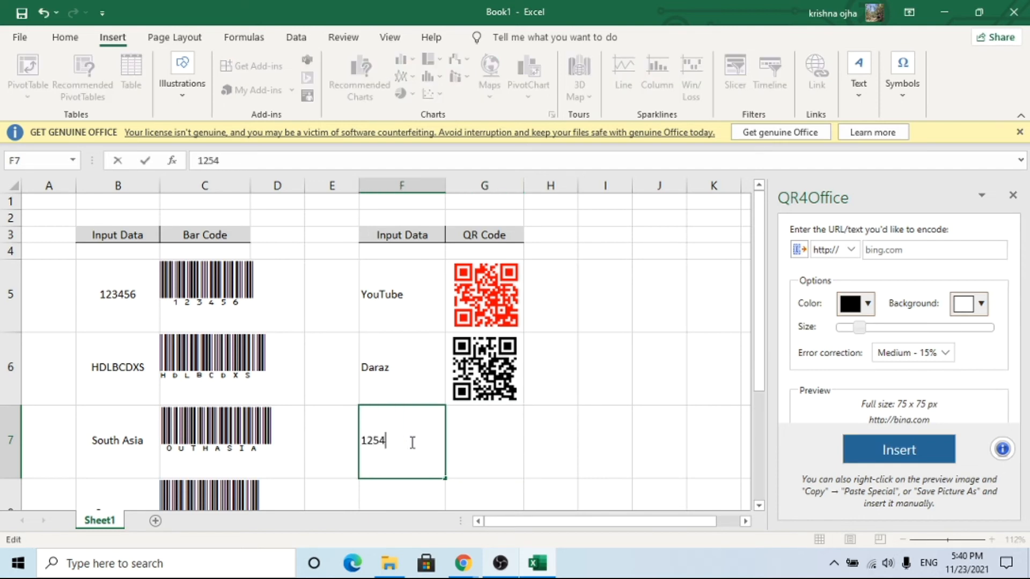
{"action": "type", "text": "782"}
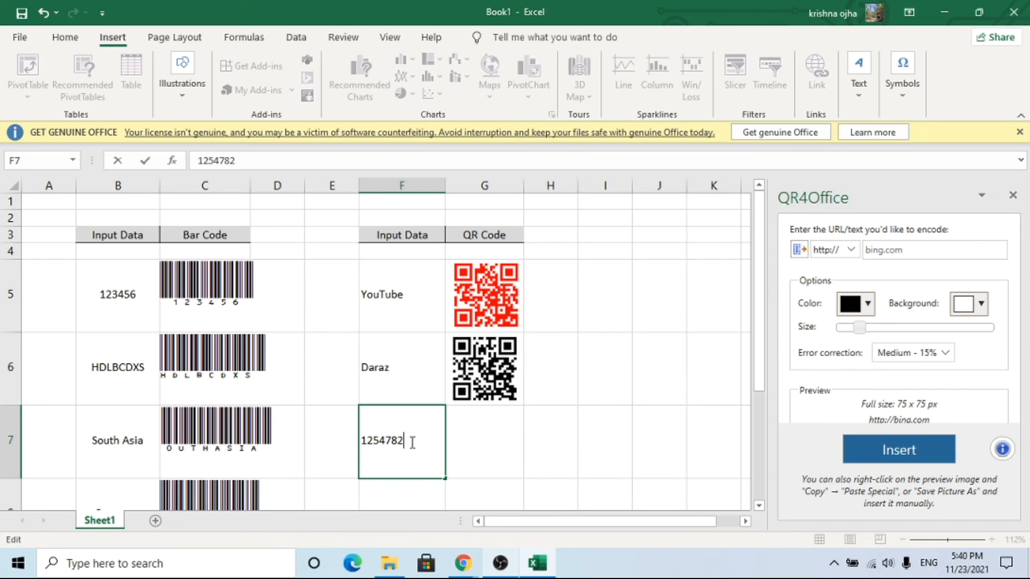
{"action": "left_click", "coordinate": [504, 443]}
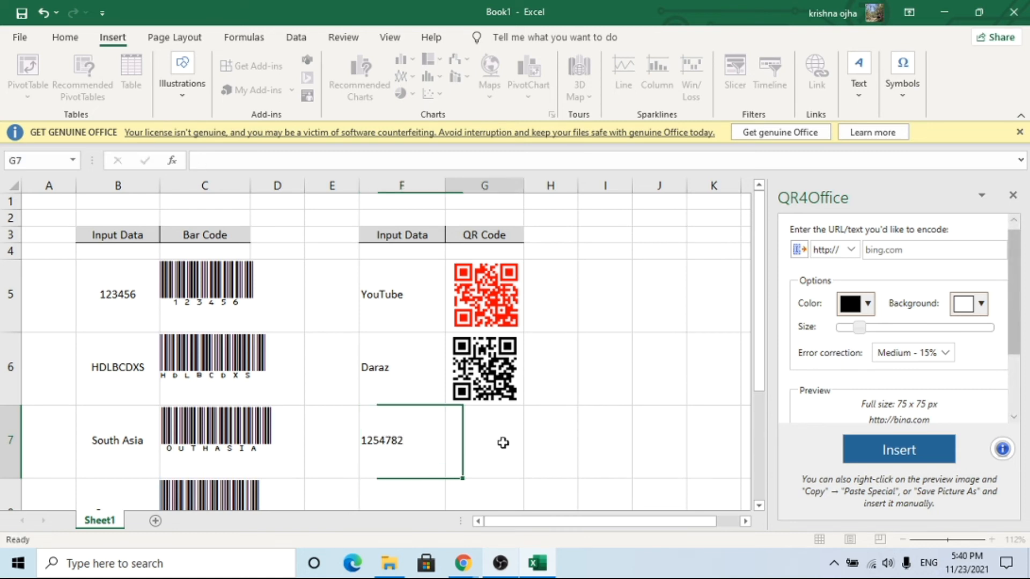